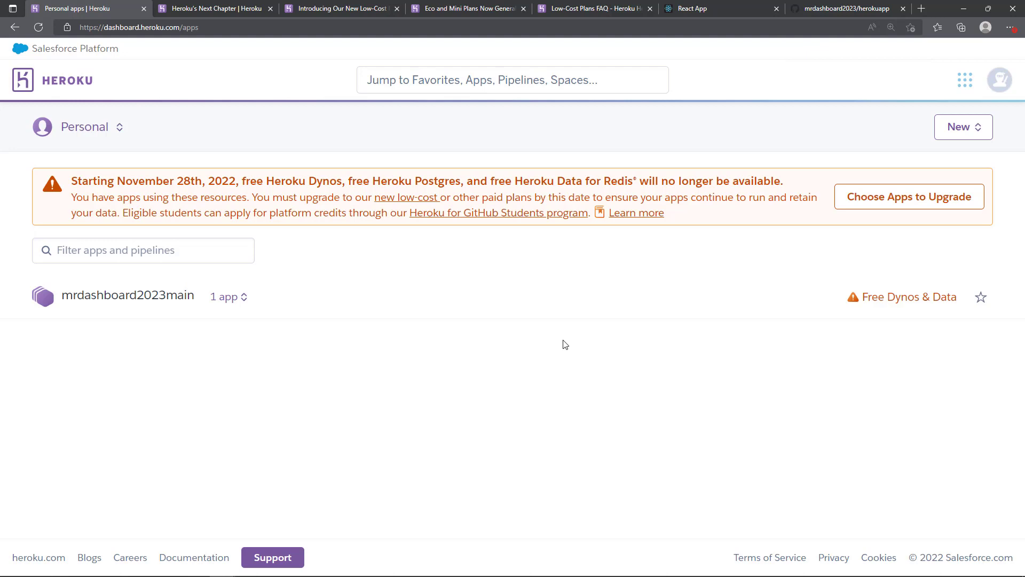
mouse_move(924, 191)
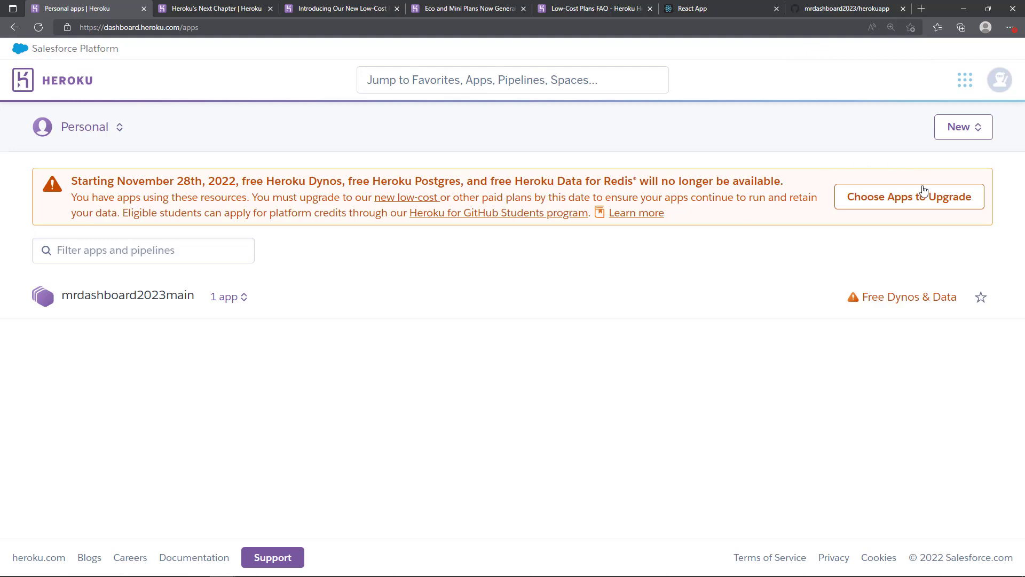
mouse_move(814, 139)
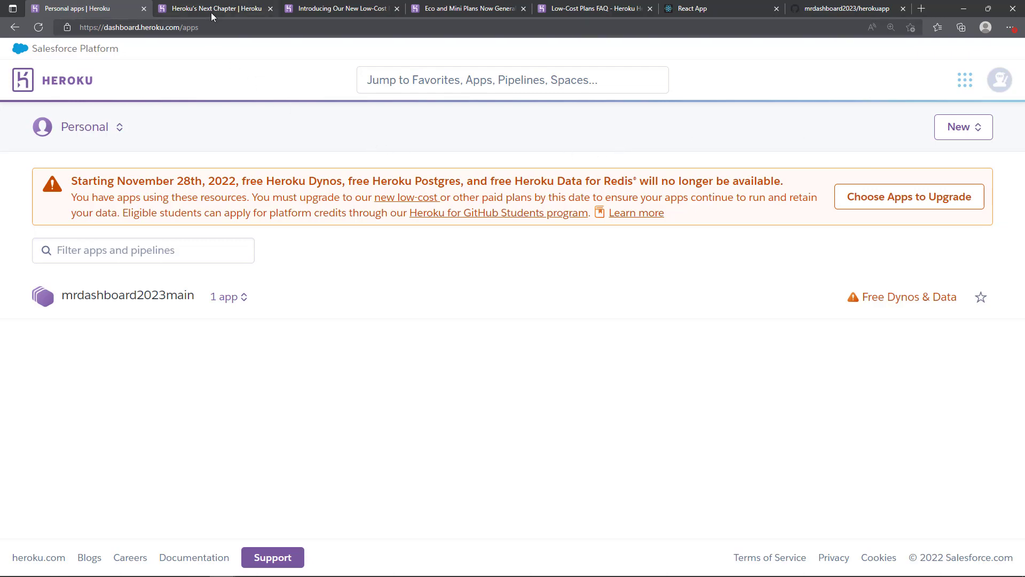
Show the 'Heroku's Next Chapter' post announcing the end of free product plans
left_click(216, 7)
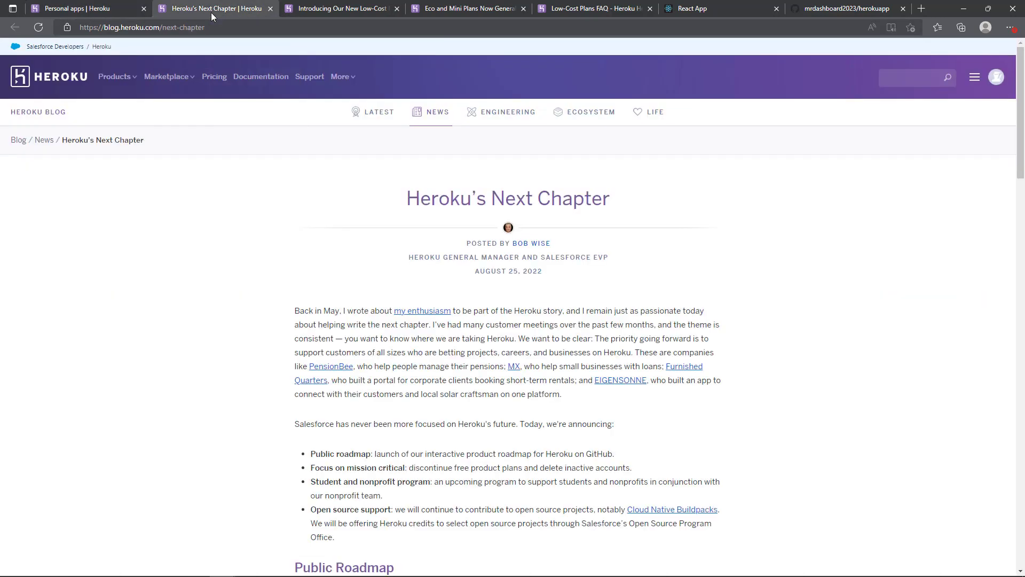
mouse_move(275, 281)
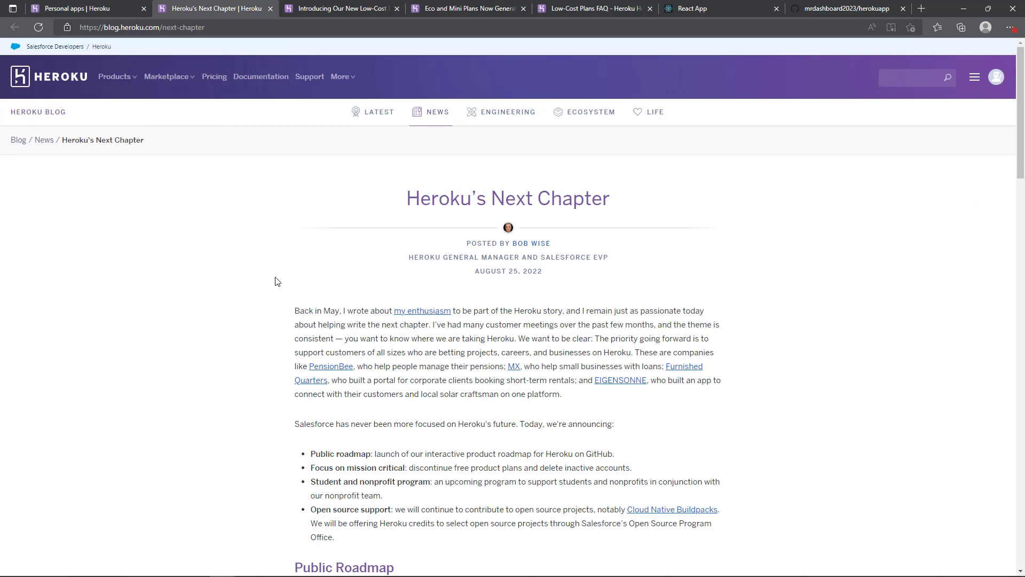
mouse_move(275, 275)
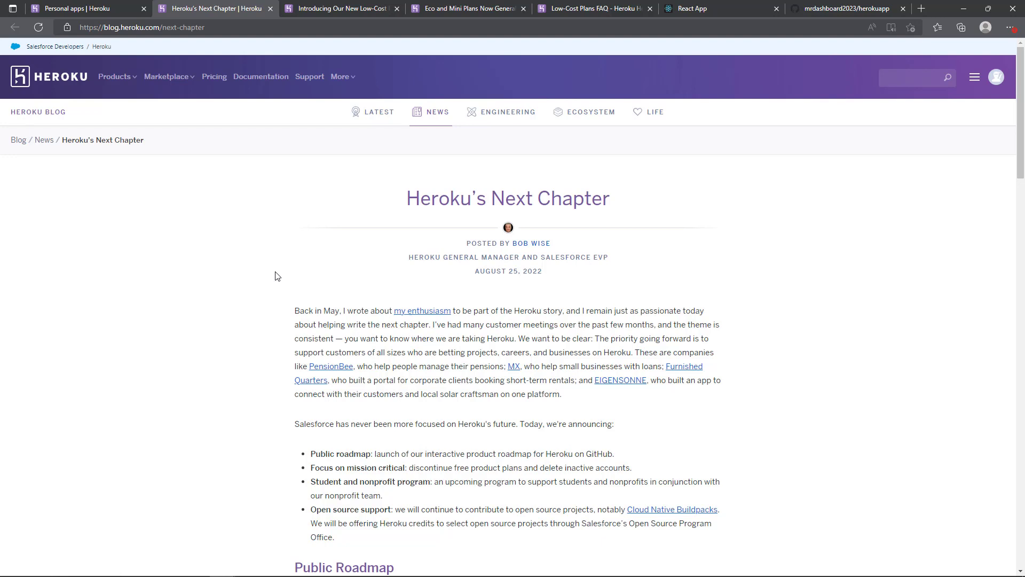
mouse_move(217, 119)
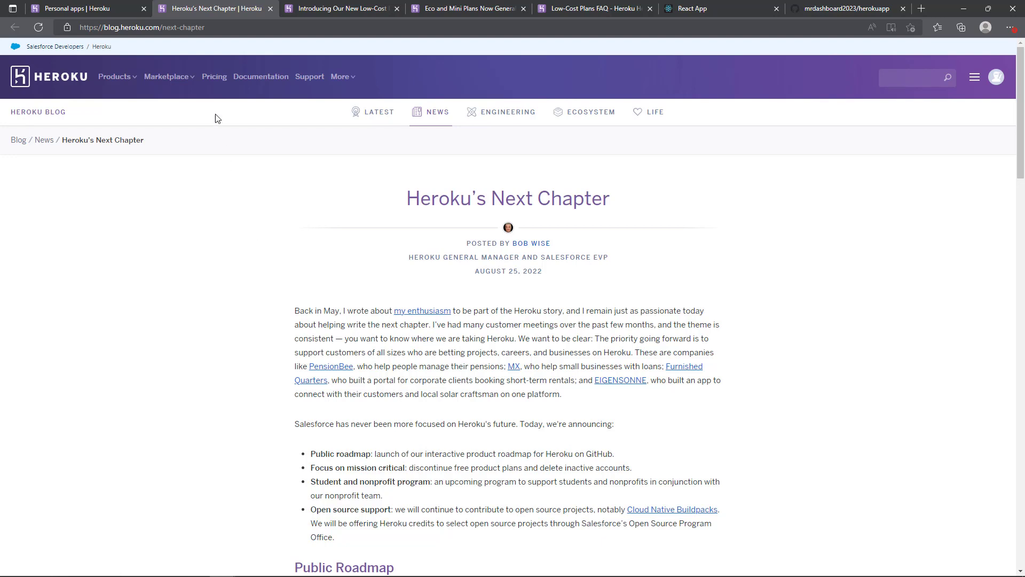
left_click(142, 27)
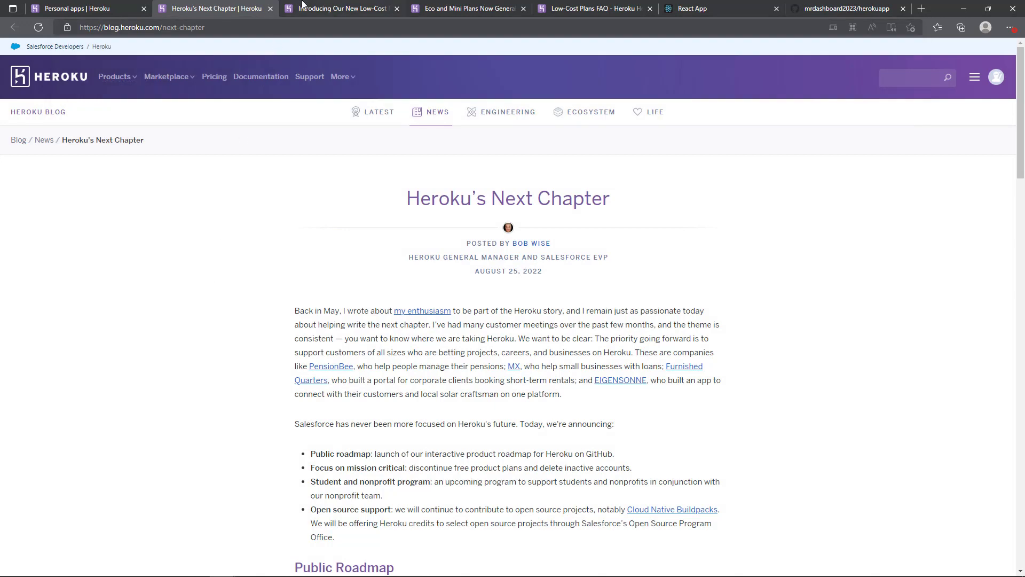
Read the low-cost plans post, highlighting the customer-feedback sentence and the Eco Dynos announcement and naming
left_click(339, 7)
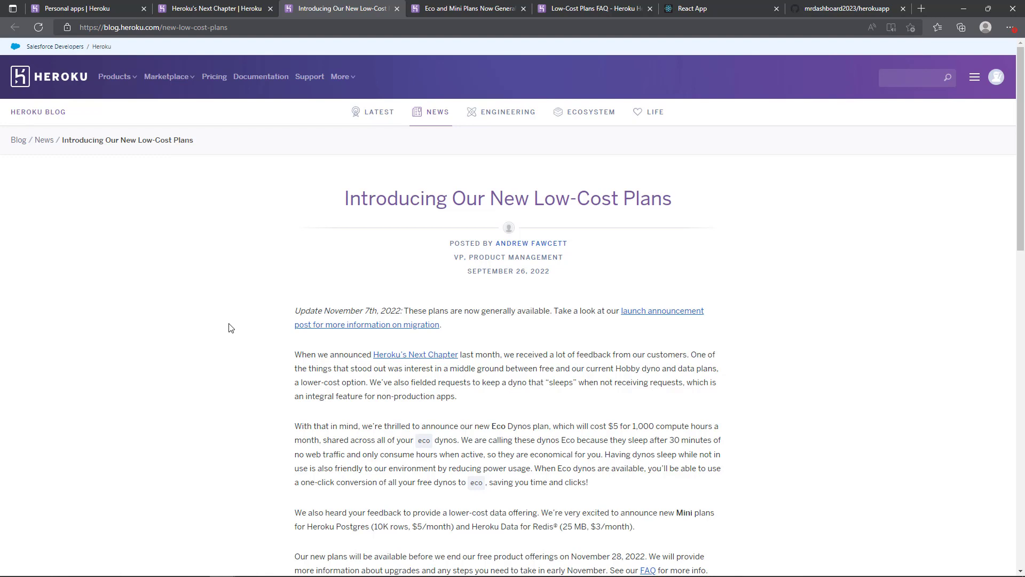
left_click_drag(295, 310, 402, 310)
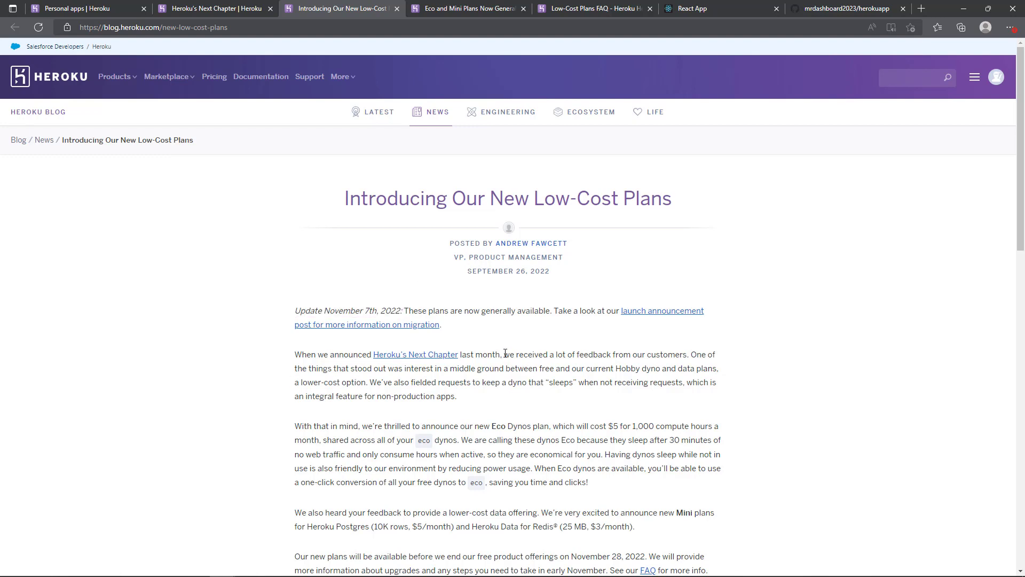
left_click_drag(503, 354, 549, 369)
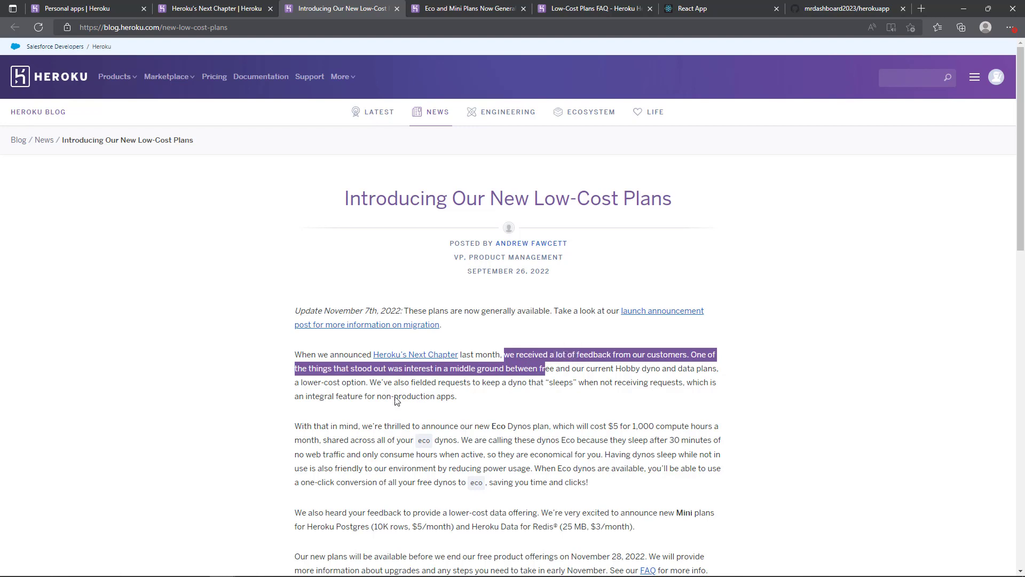
scroll("down", 3)
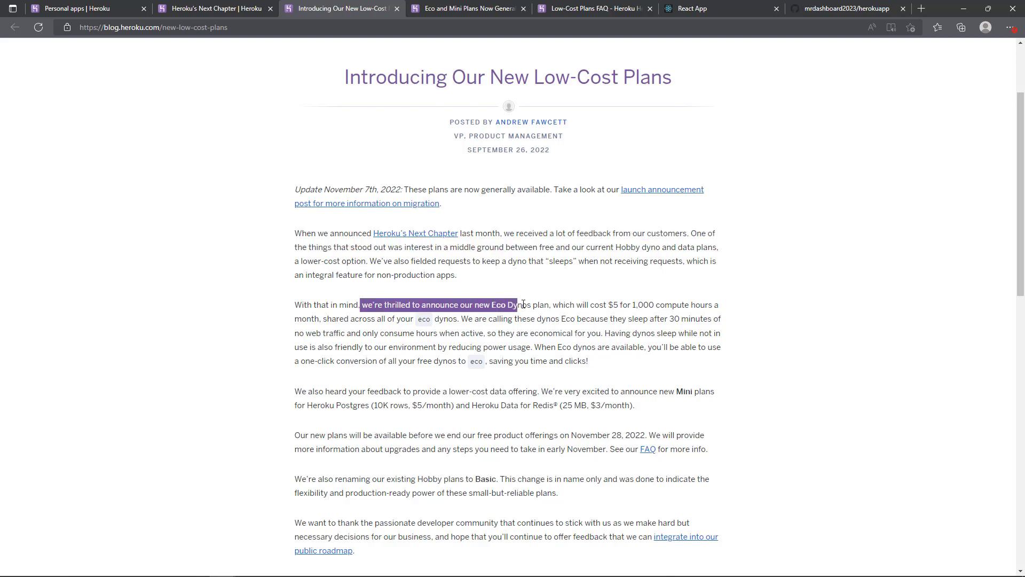
left_click_drag(515, 304, 544, 304)
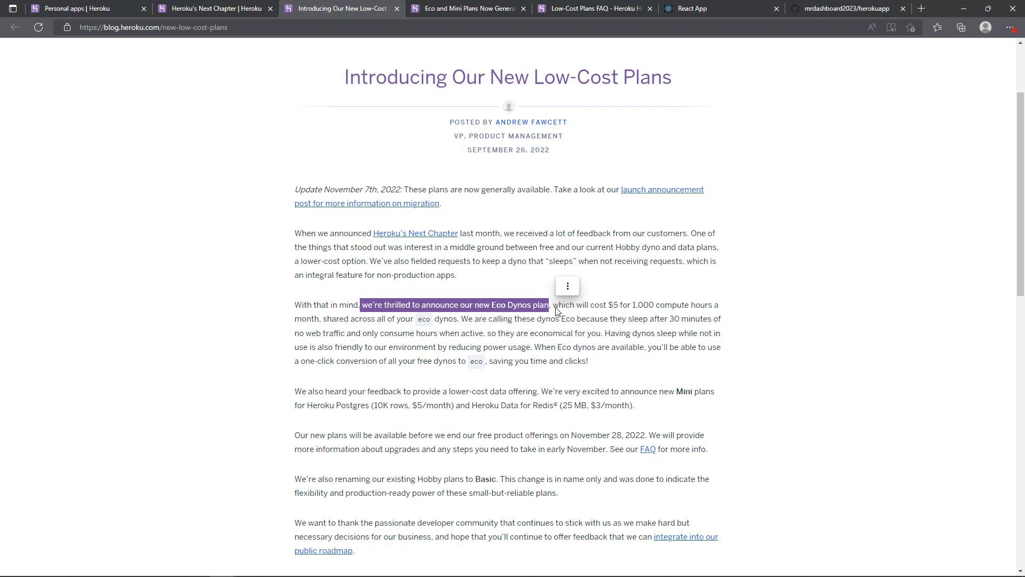
left_click_drag(552, 304, 665, 305)
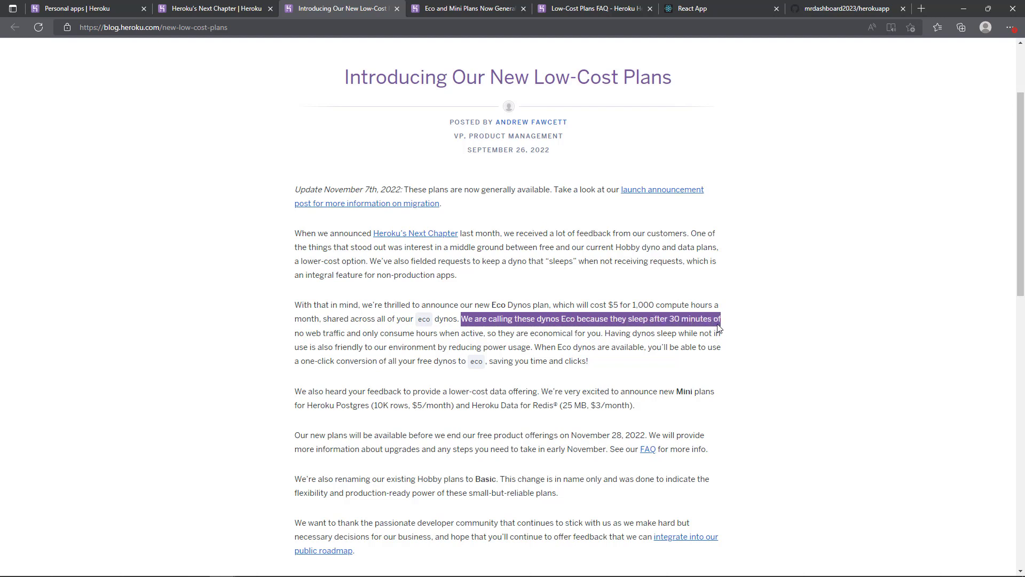
left_click_drag(718, 328, 381, 333)
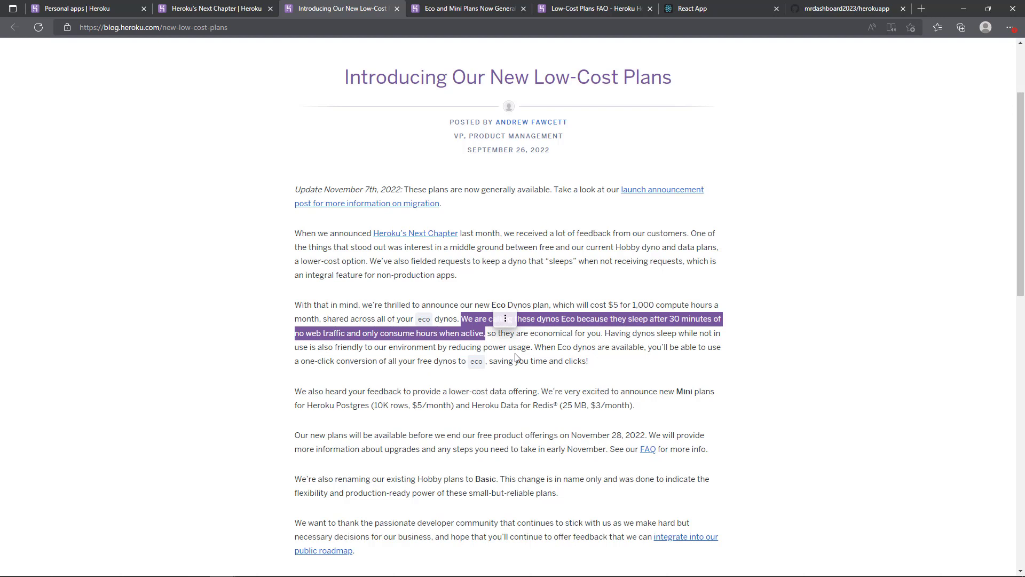
mouse_move(537, 366)
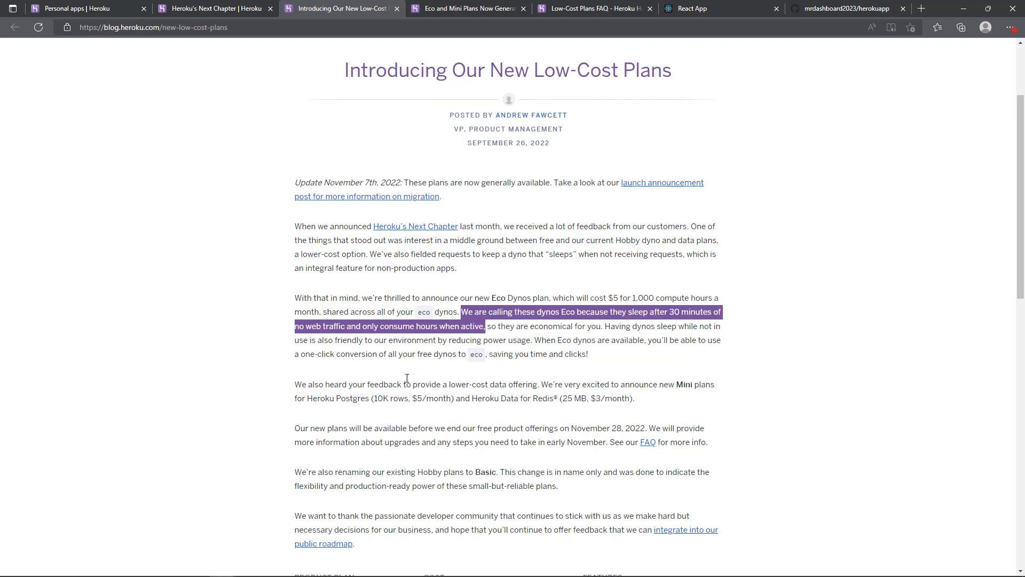
Continue down to the pricing table and highlight the Mini Postgres row
scroll("down", 3)
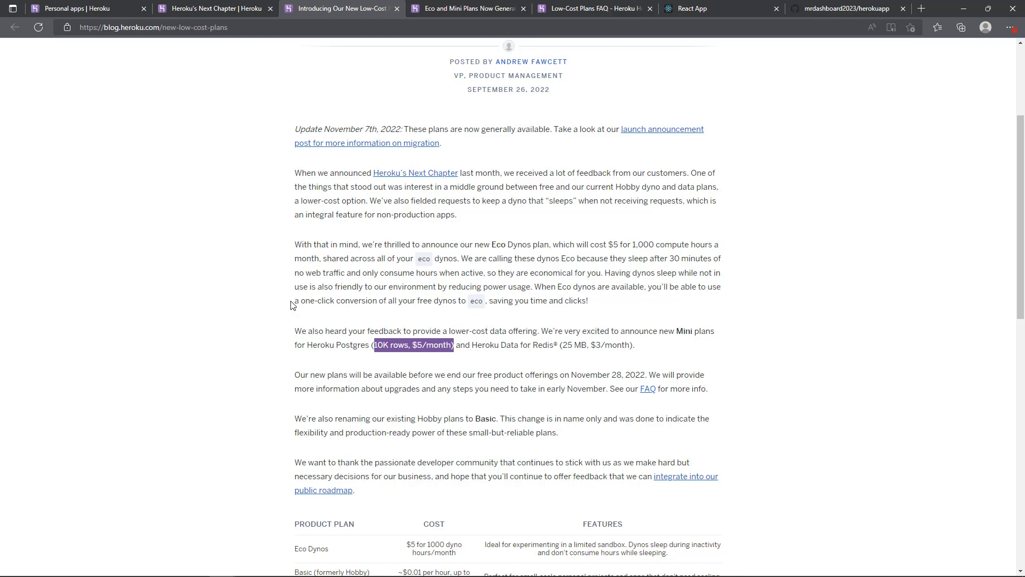
mouse_move(289, 314)
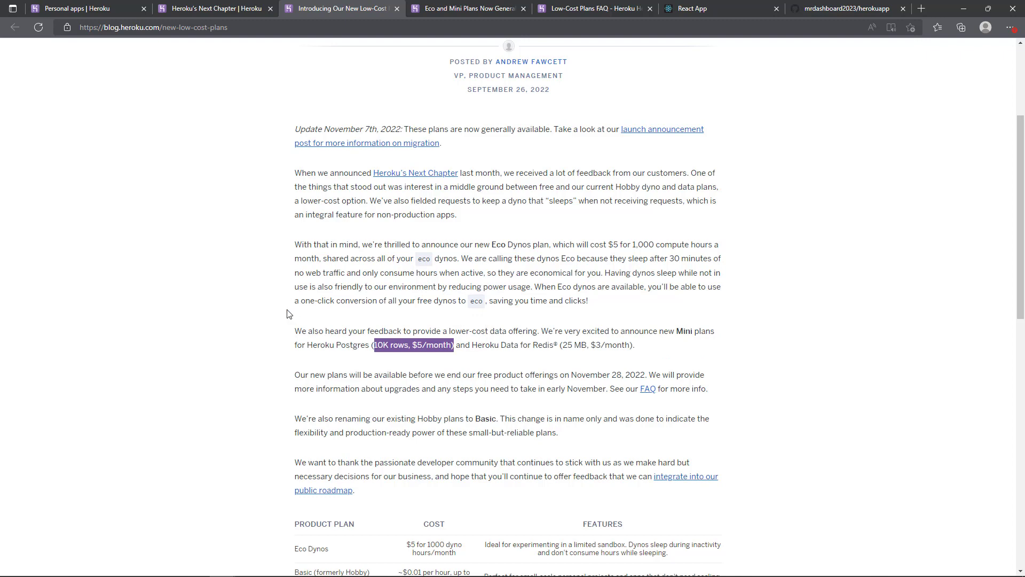
scroll("down", 3)
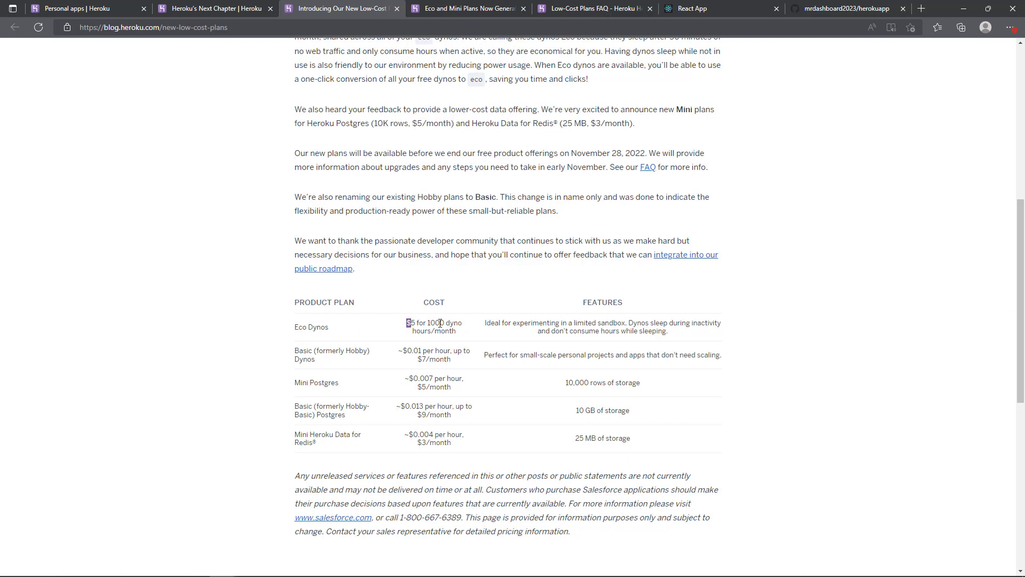
left_click_drag(405, 323, 458, 330)
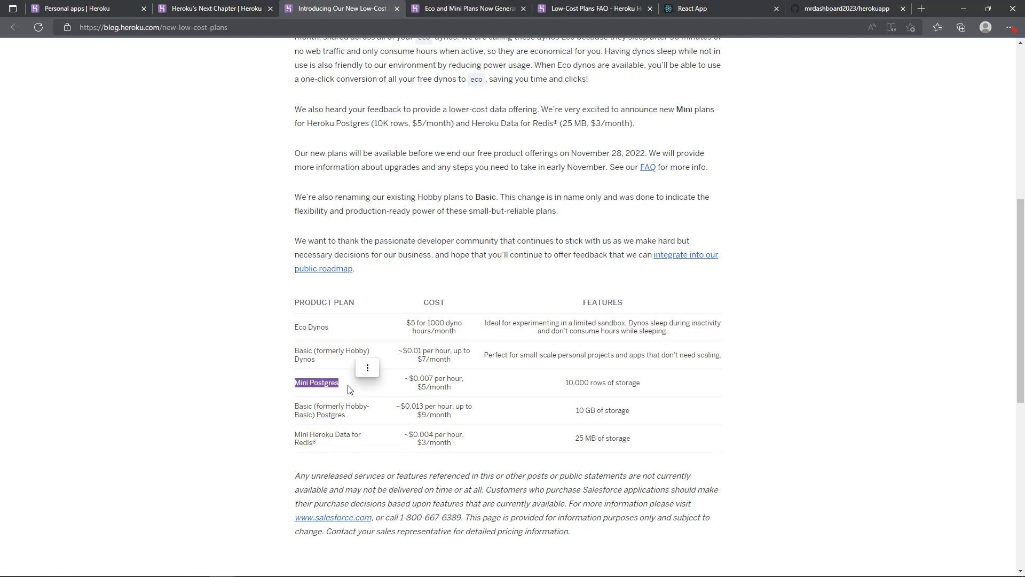
mouse_move(243, 253)
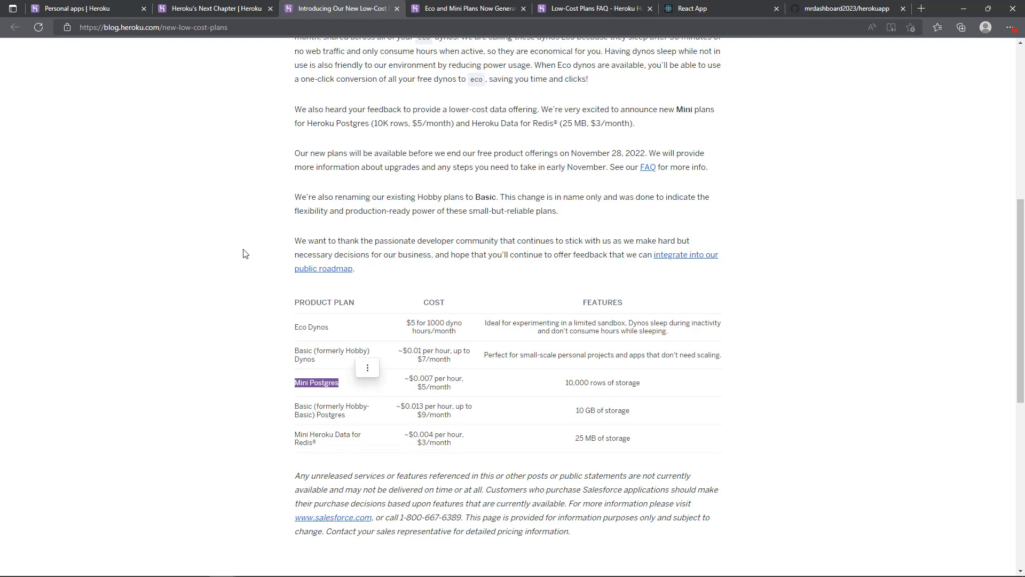
scroll("up", 3)
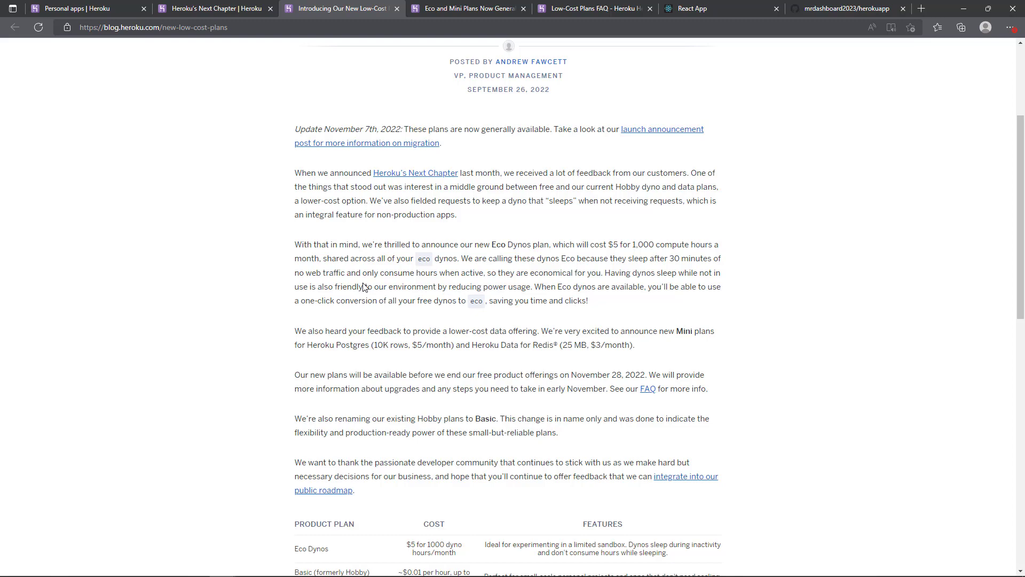
Show the 'Eco and Mini Plans Now Generally Available' post from November 7, 2022
left_click(468, 8)
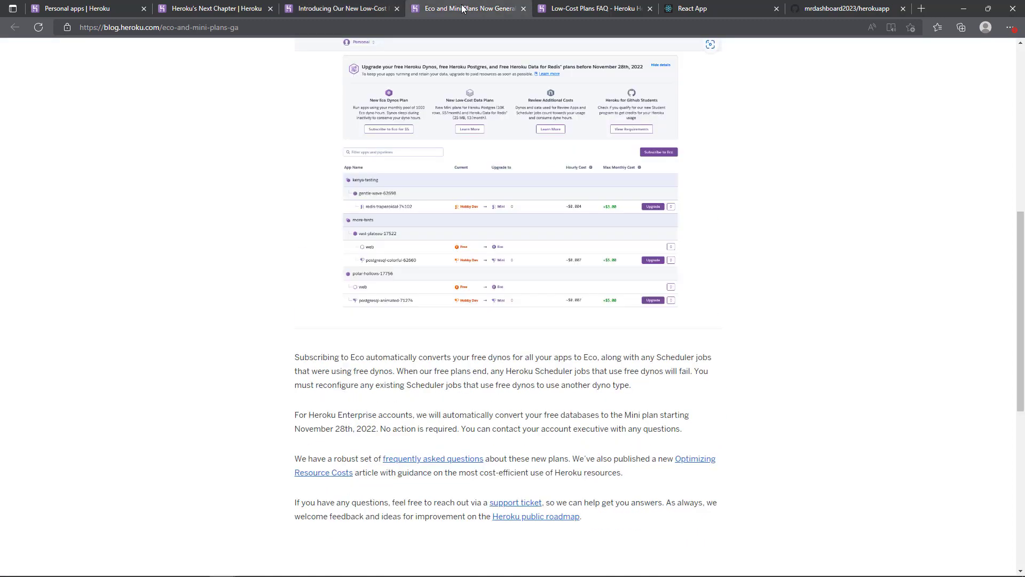
scroll("up", 3)
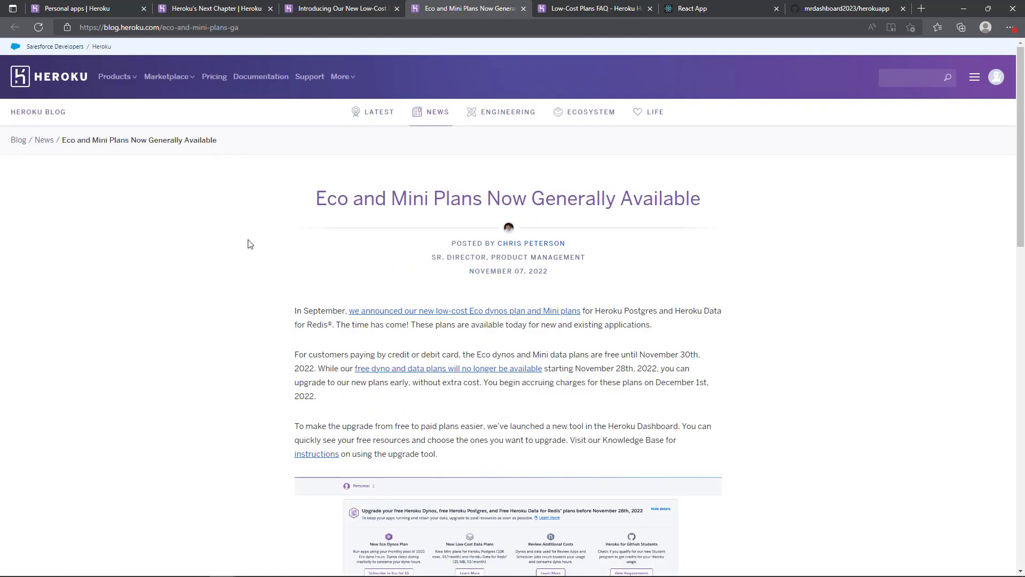
scroll("down", 3)
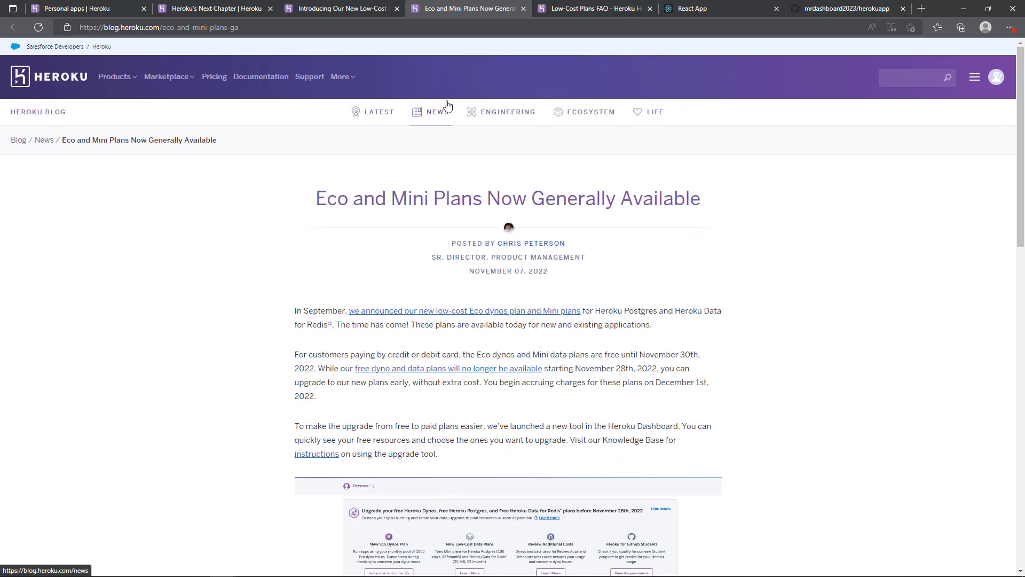
Show the Low-Cost Plans FAQ covering Eco Dynos, Mini Postgres and Mini Redis
left_click(591, 8)
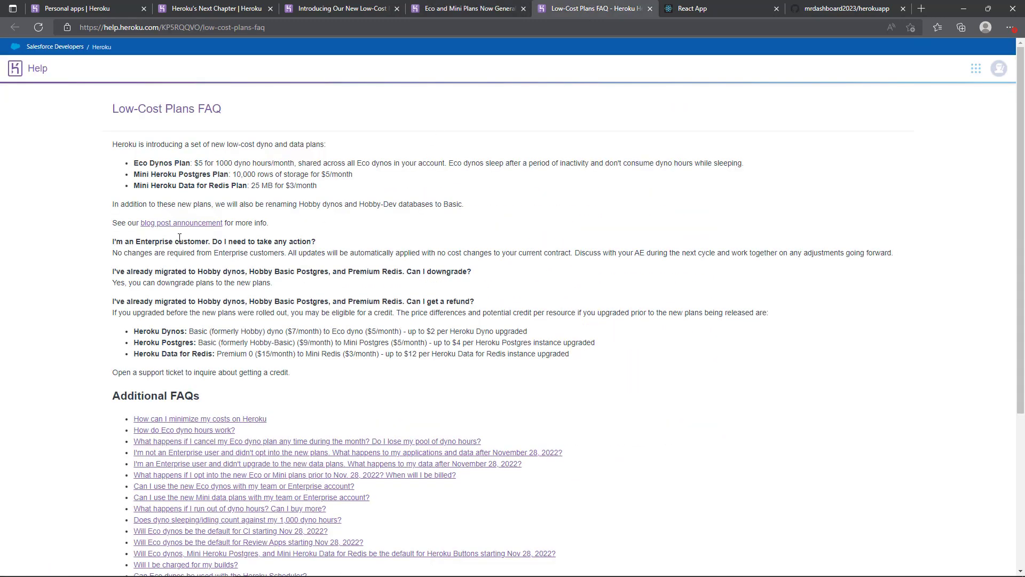
mouse_move(50, 243)
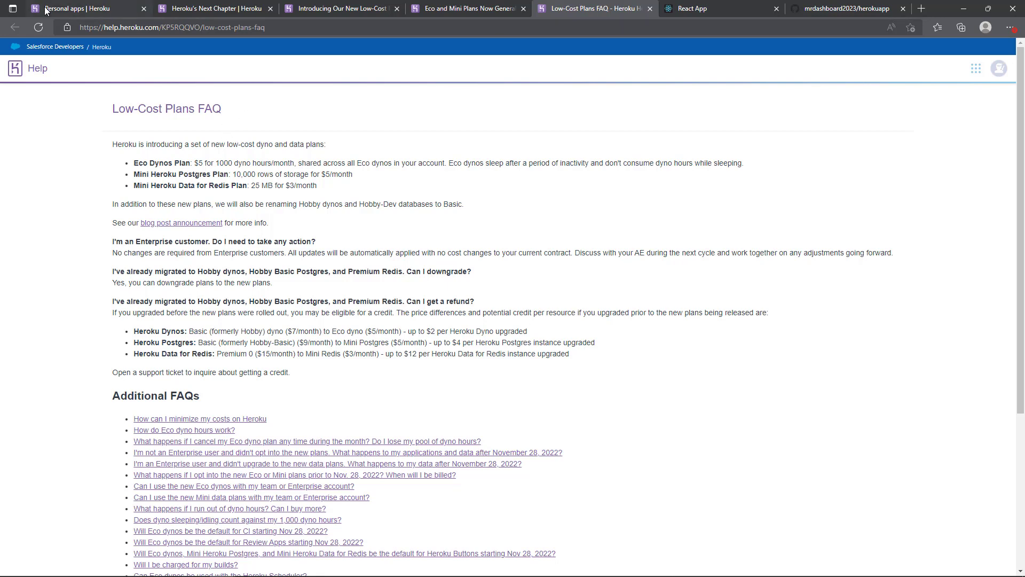
From the Personal apps list, zoom out and start 'Choose Apps to Upgrade' from the warning banner
left_click(78, 9)
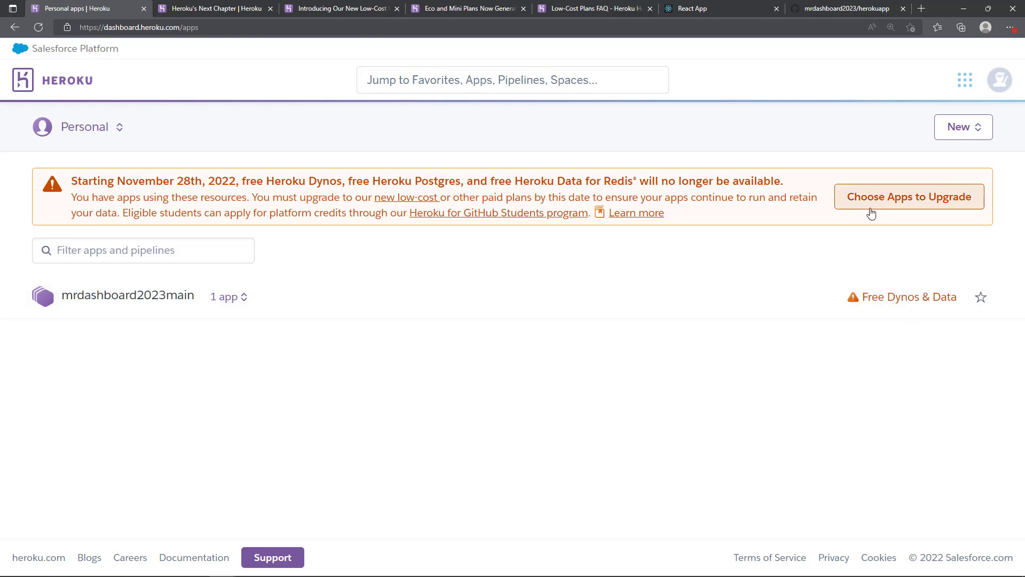
left_click(891, 27)
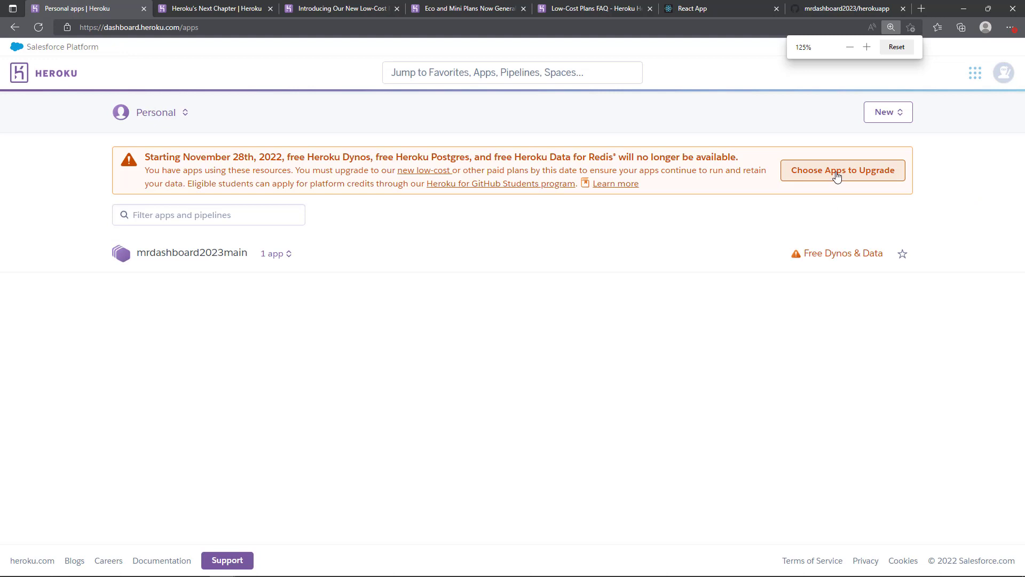
left_click(842, 170)
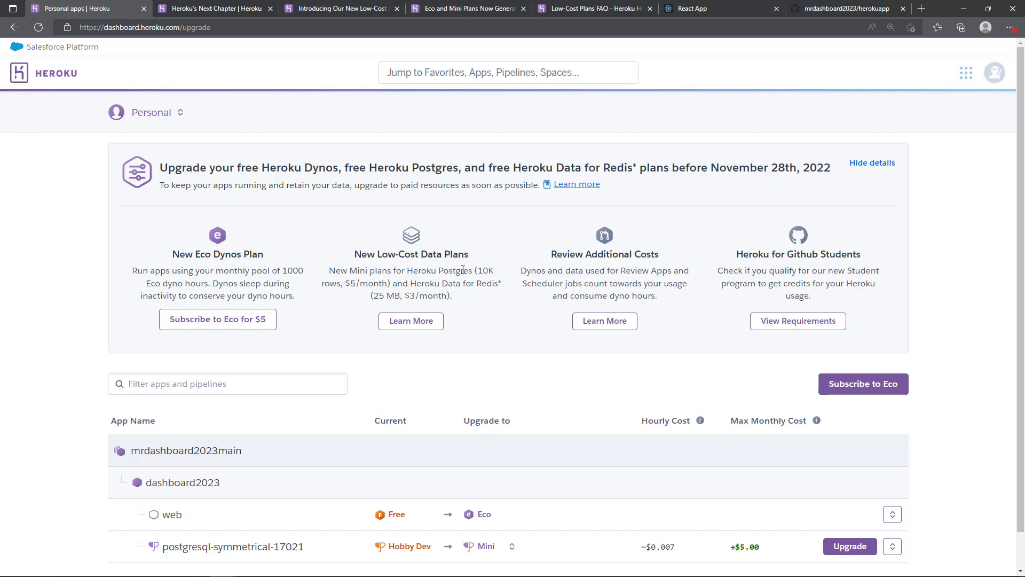
scroll("down", 3)
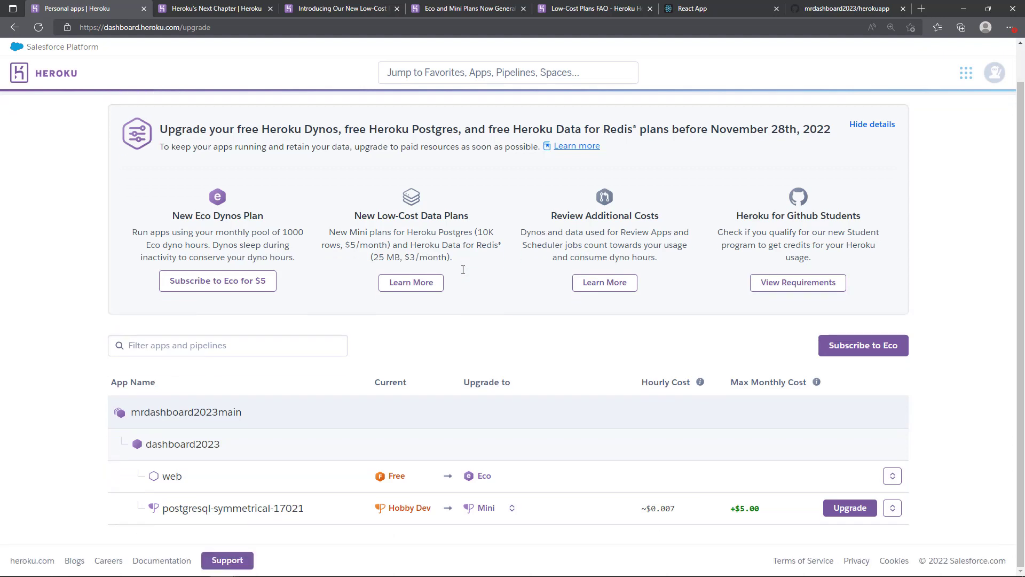
mouse_move(43, 373)
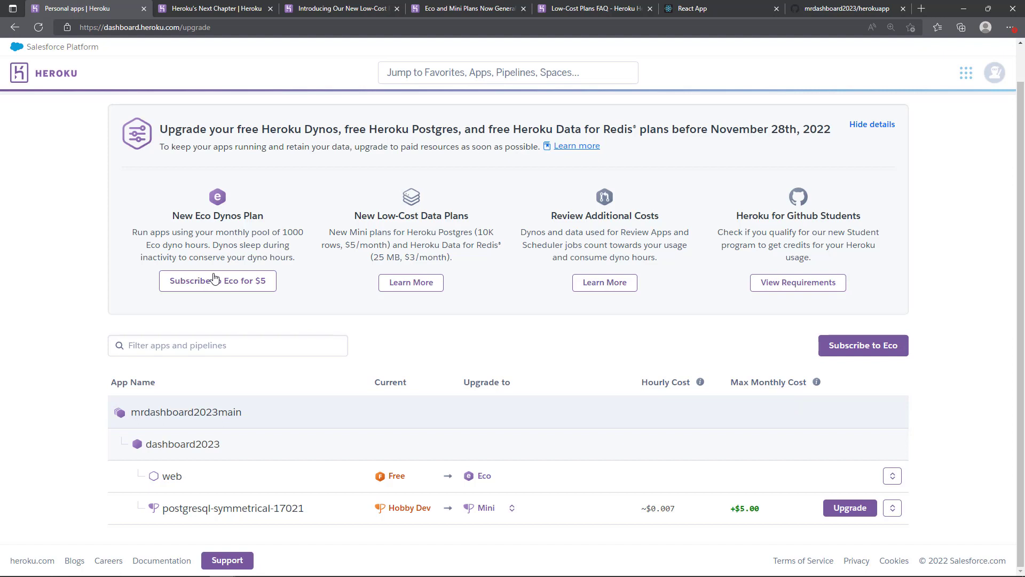
mouse_move(218, 281)
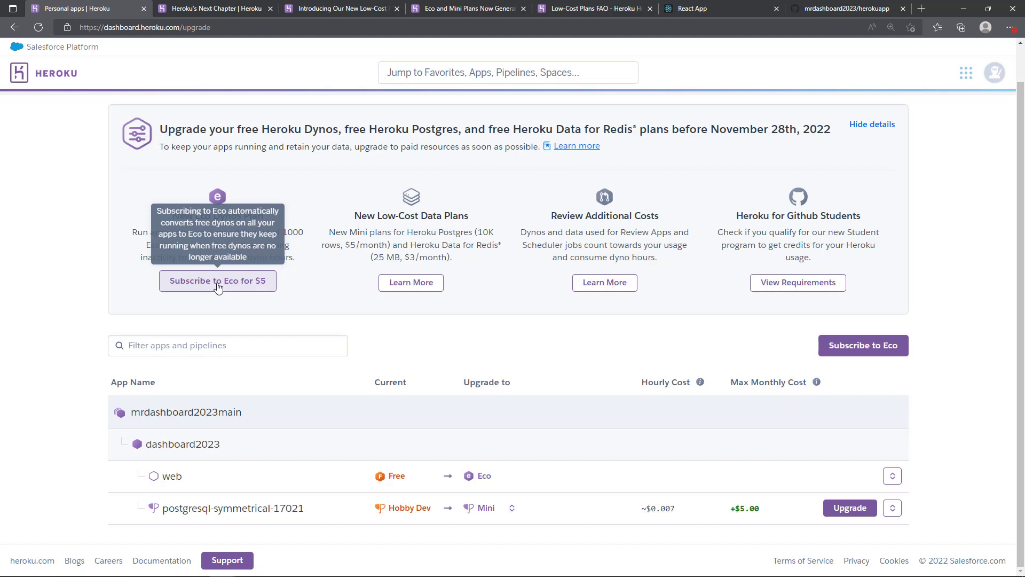
mouse_move(378, 313)
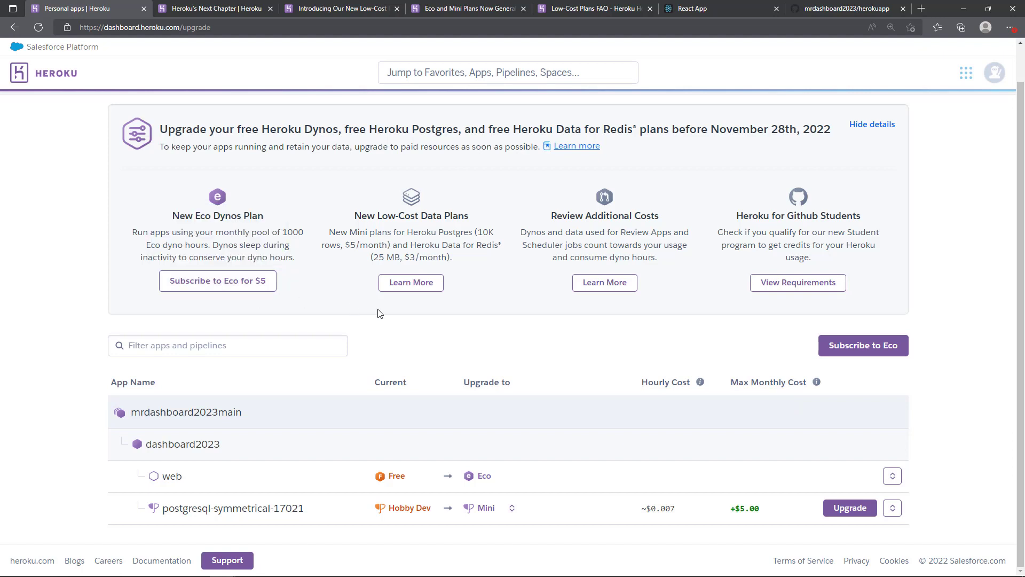
mouse_move(863, 350)
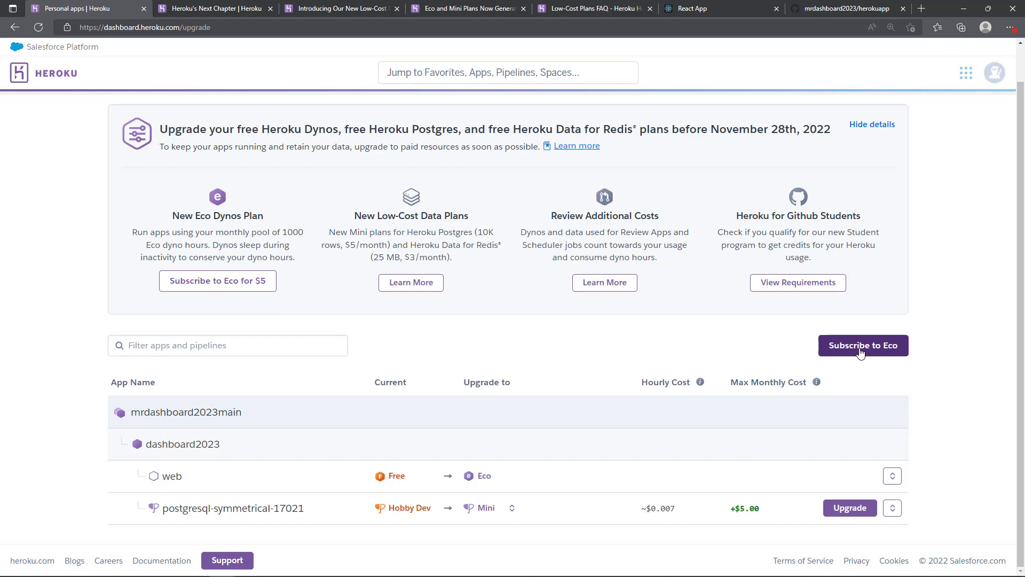
Subscribe the account to Eco dynos and dismiss the success notice
left_click(863, 345)
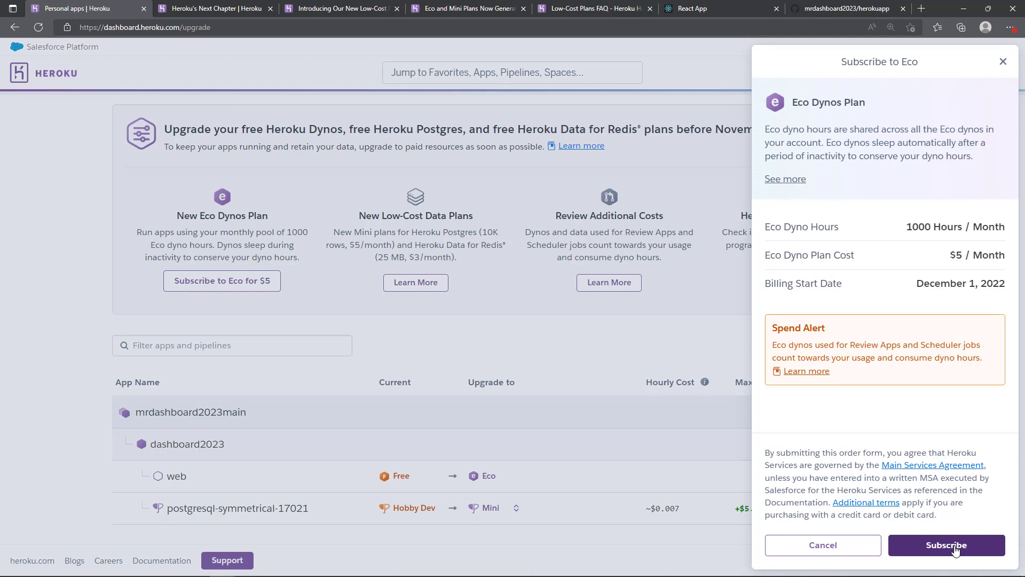
left_click(945, 544)
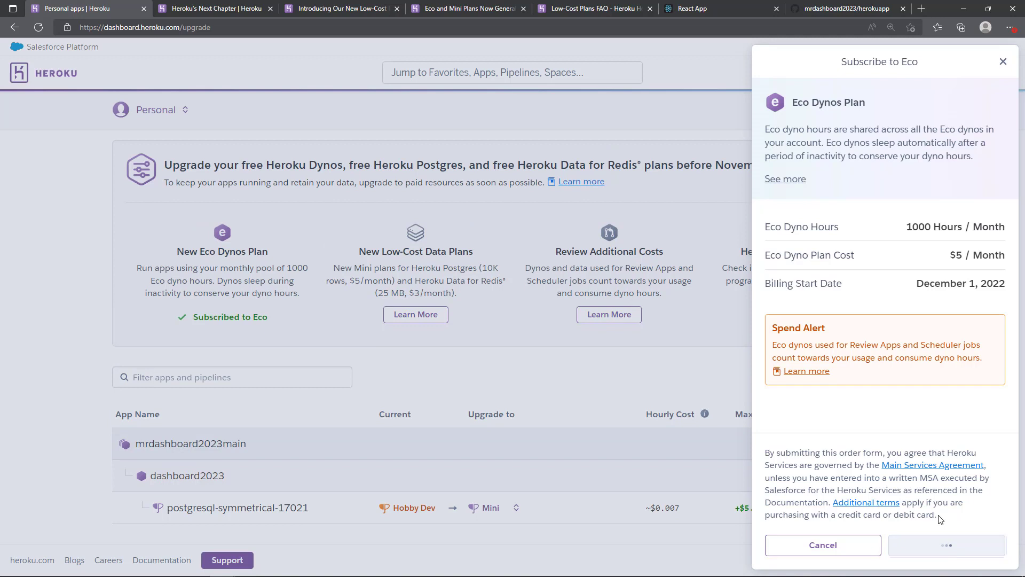
left_click(945, 545)
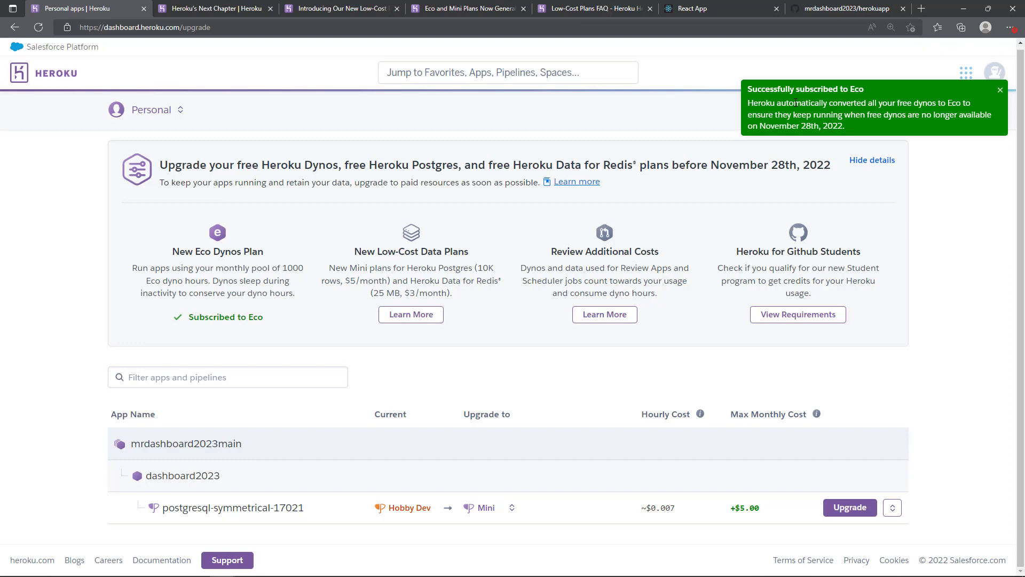
left_click(999, 89)
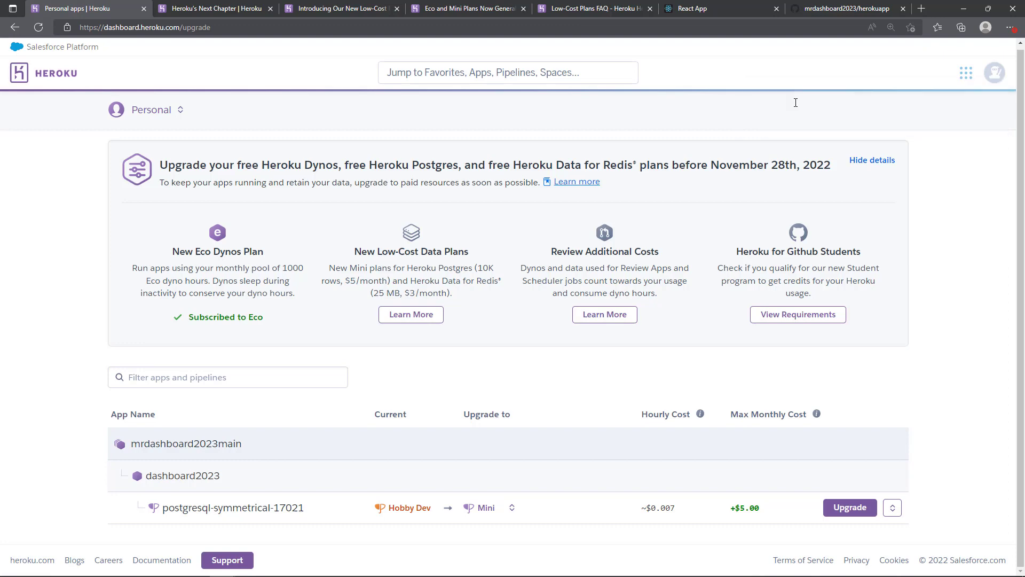
mouse_move(223, 491)
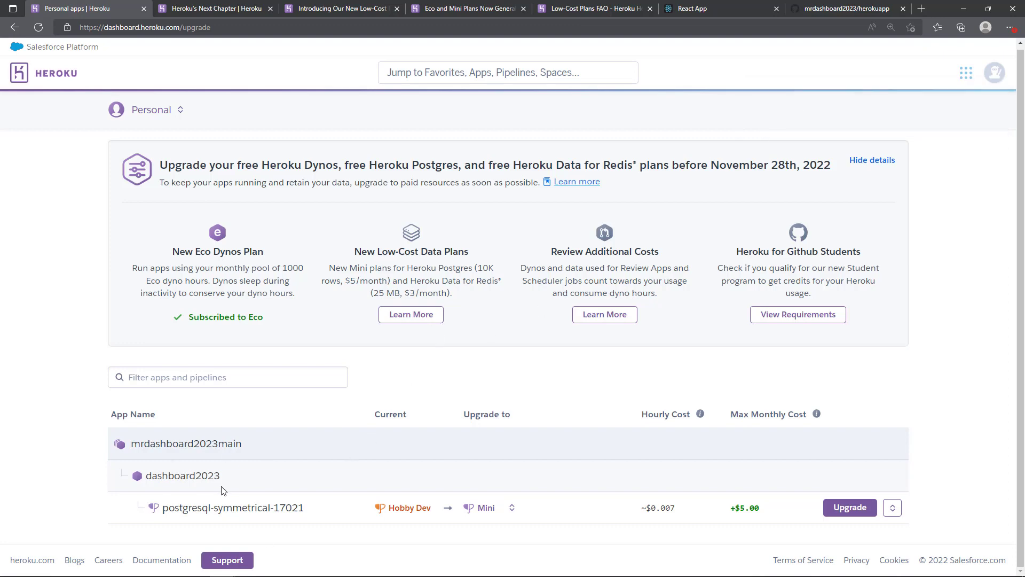
mouse_move(432, 487)
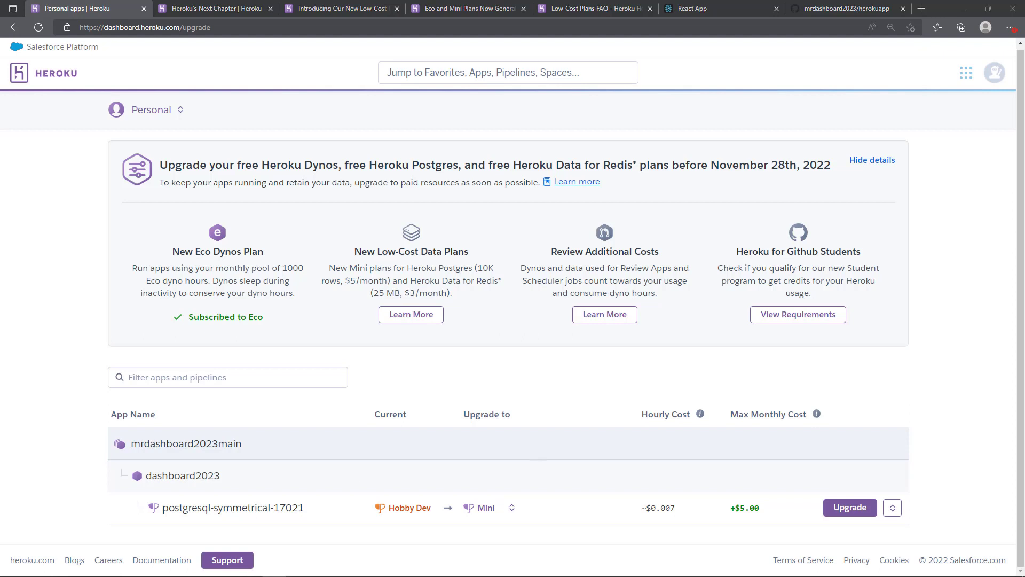
mouse_move(63, 366)
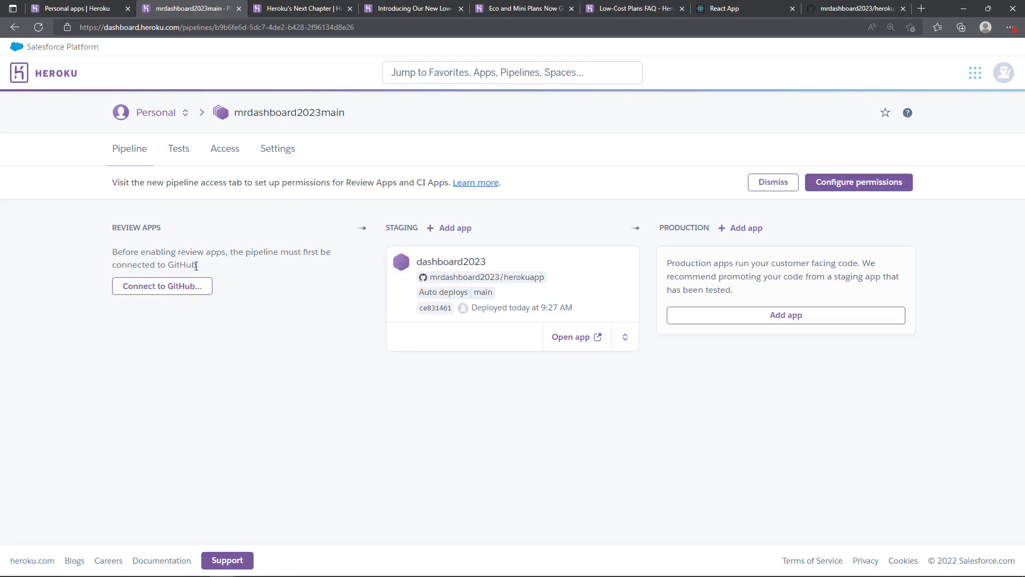
left_click(451, 261)
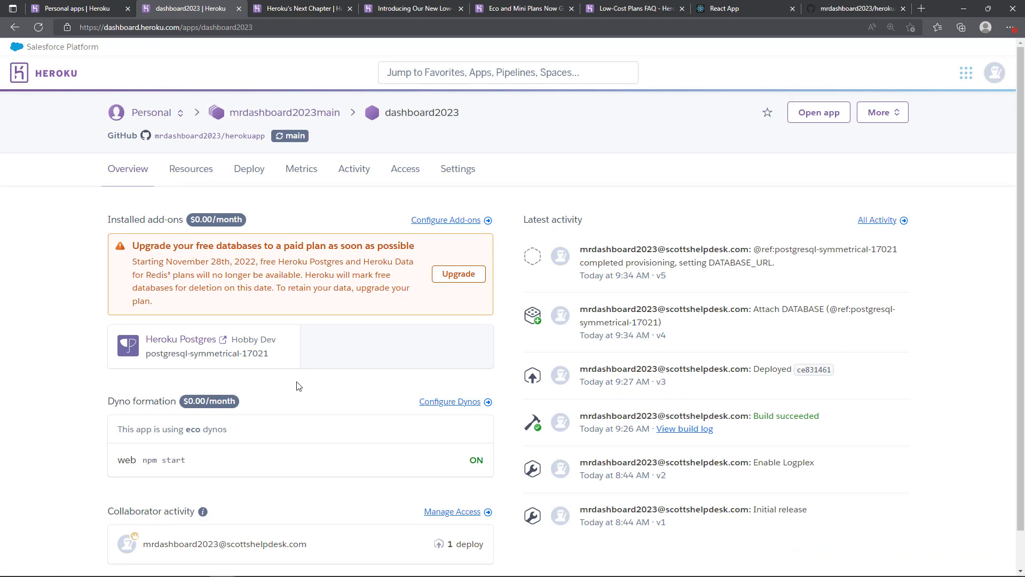
mouse_move(149, 229)
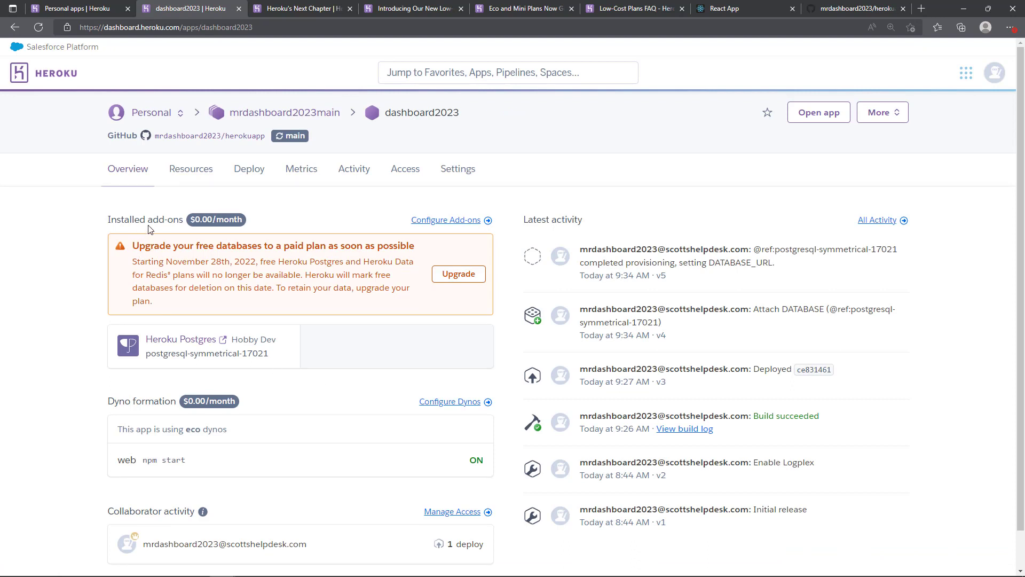
double_click(226, 246)
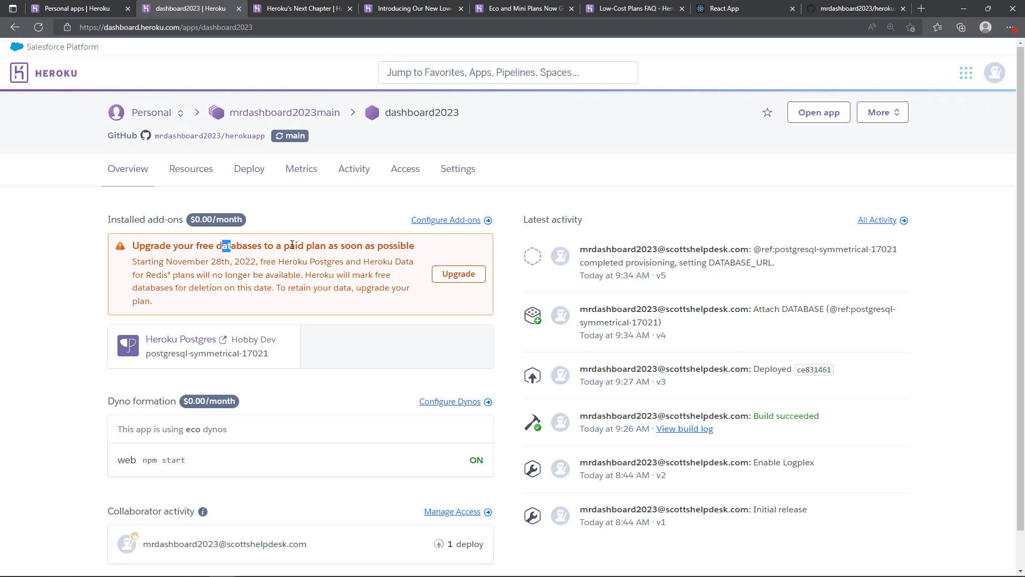
left_click_drag(226, 246, 351, 287)
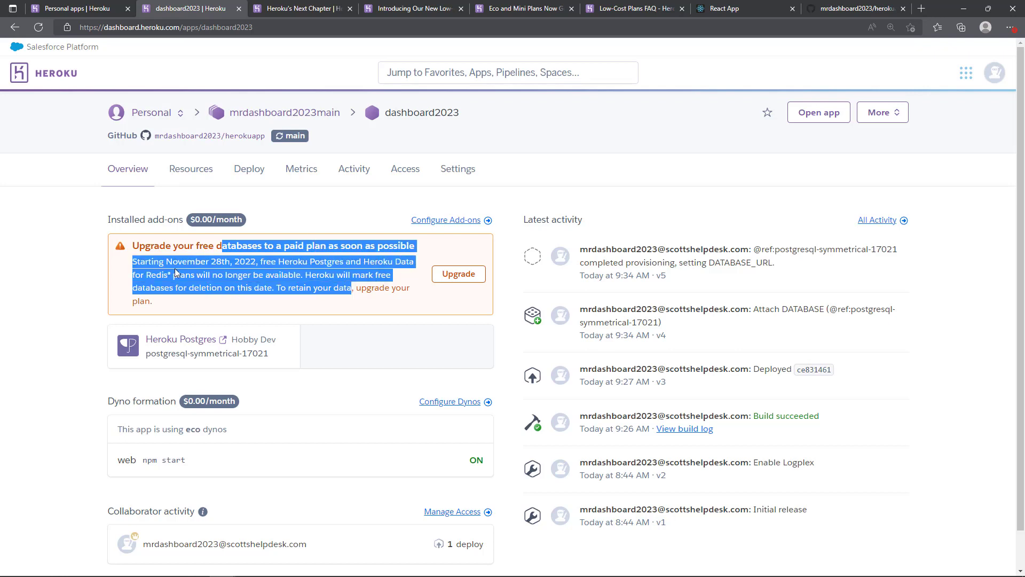
left_click(171, 330)
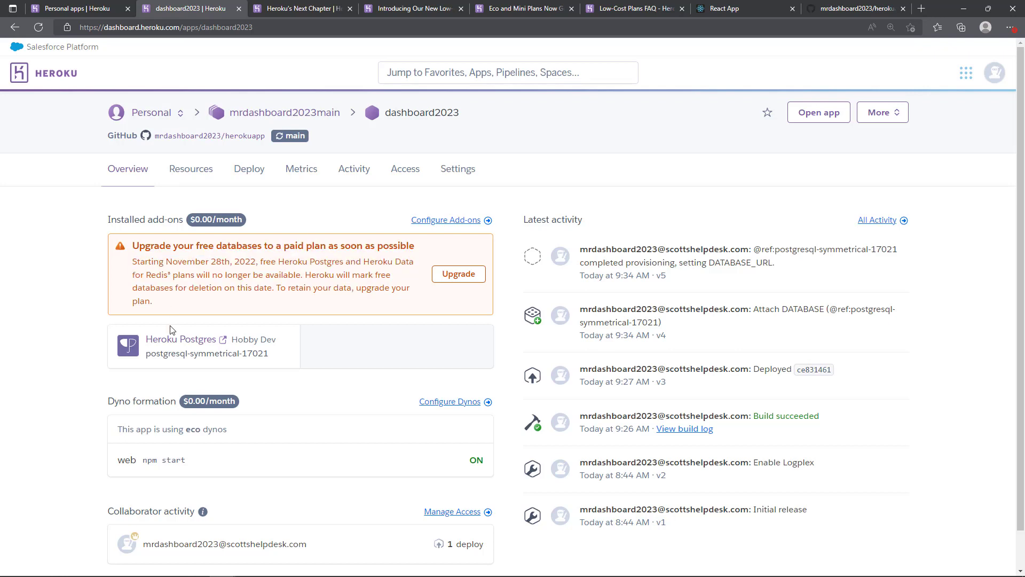
mouse_move(171, 345)
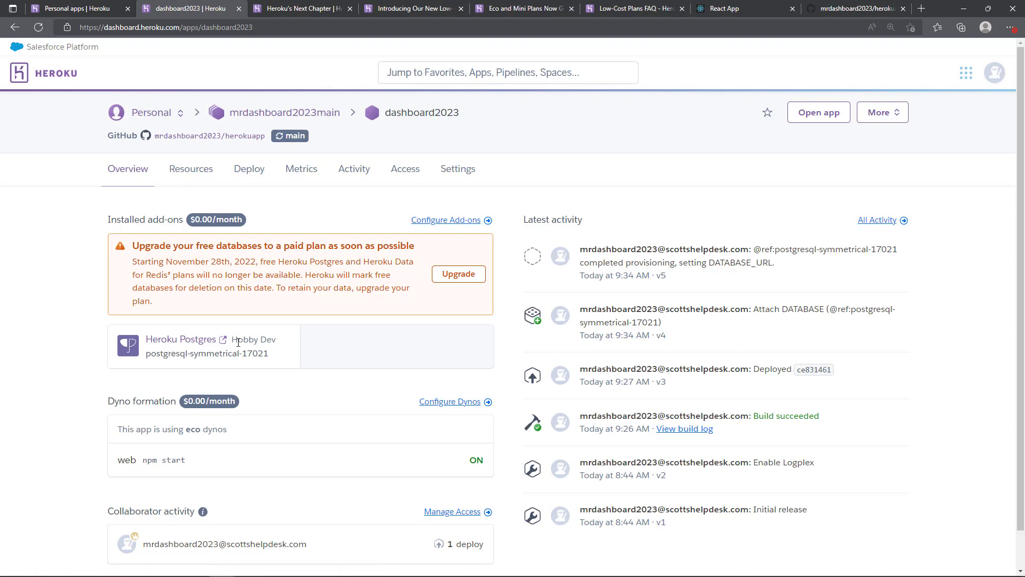
mouse_move(167, 385)
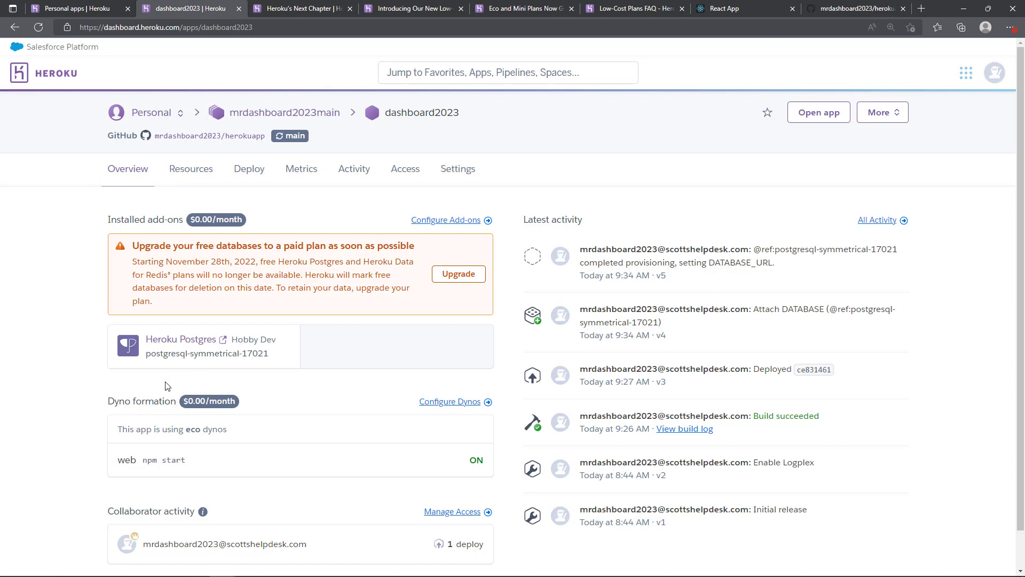
scroll("down", 3)
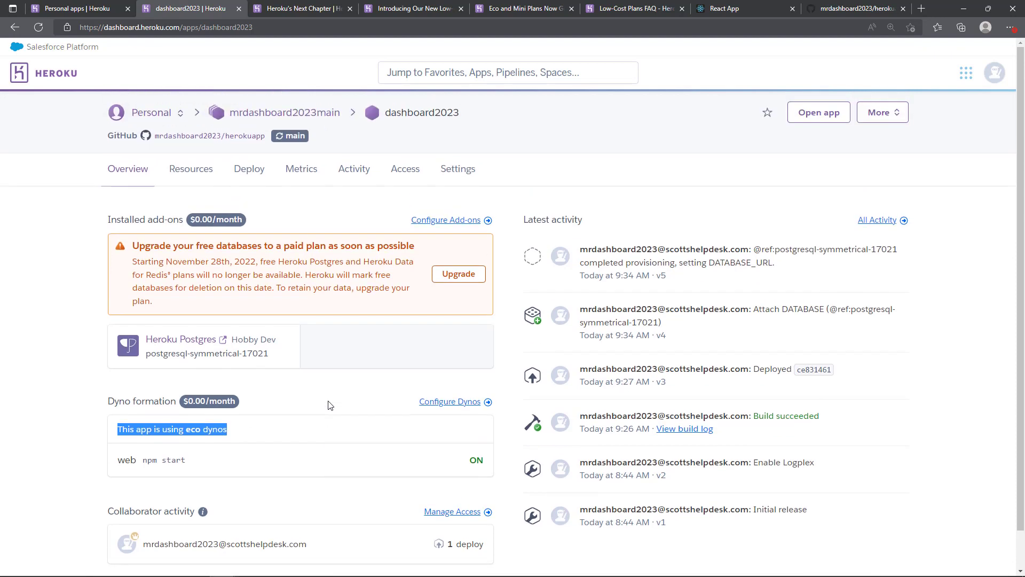
mouse_move(247, 335)
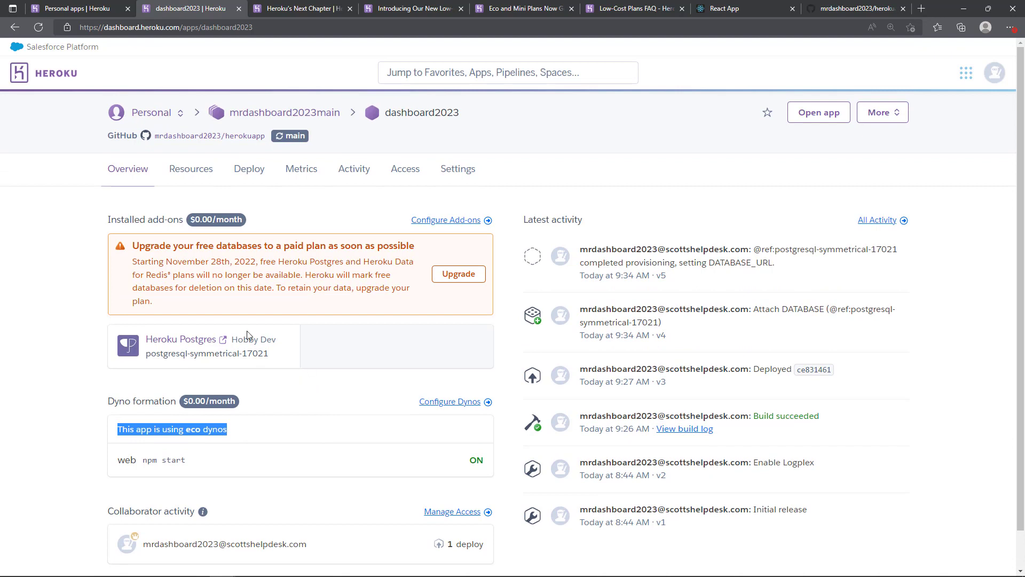
mouse_move(165, 231)
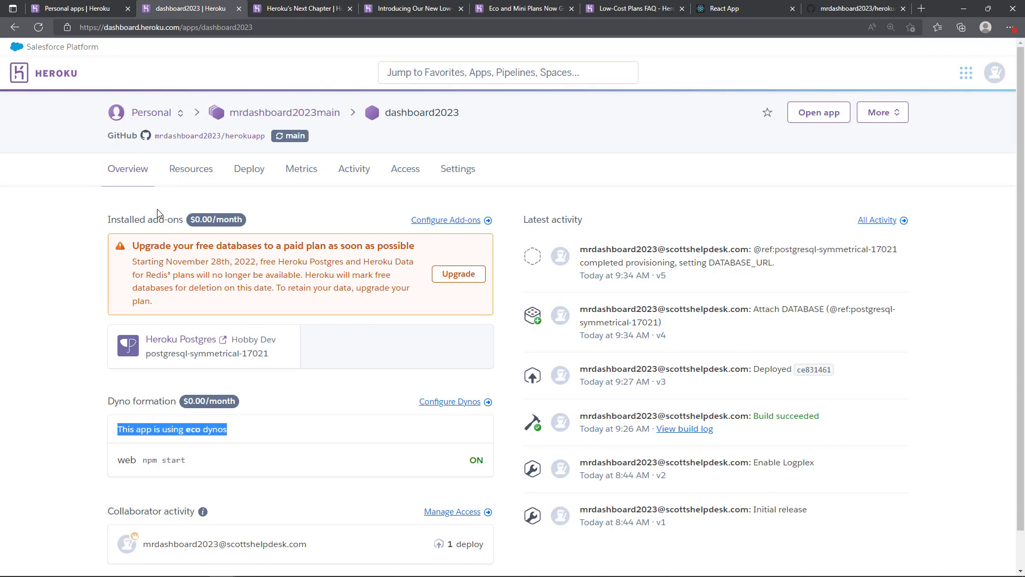
mouse_move(190, 169)
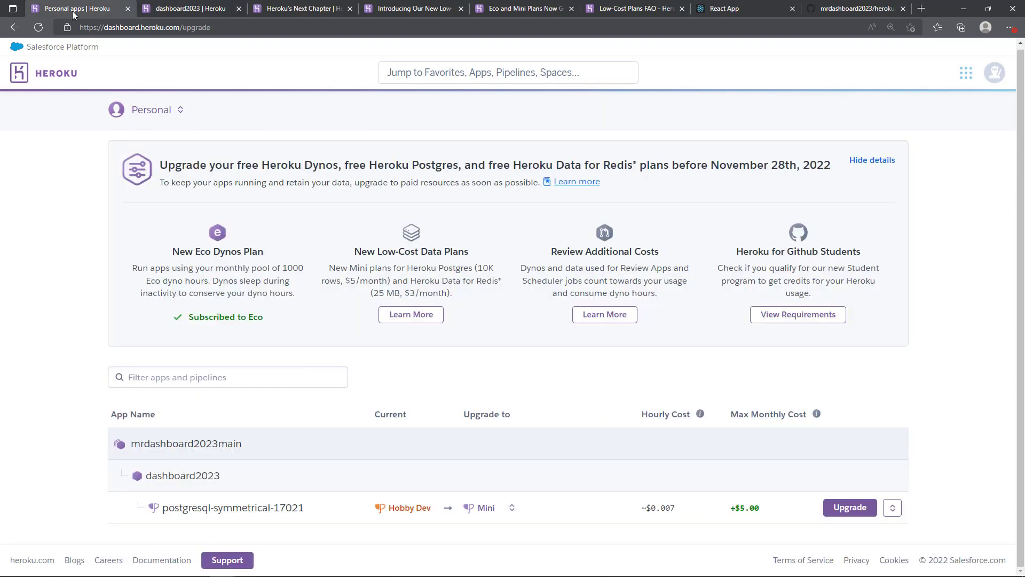
mouse_move(69, 243)
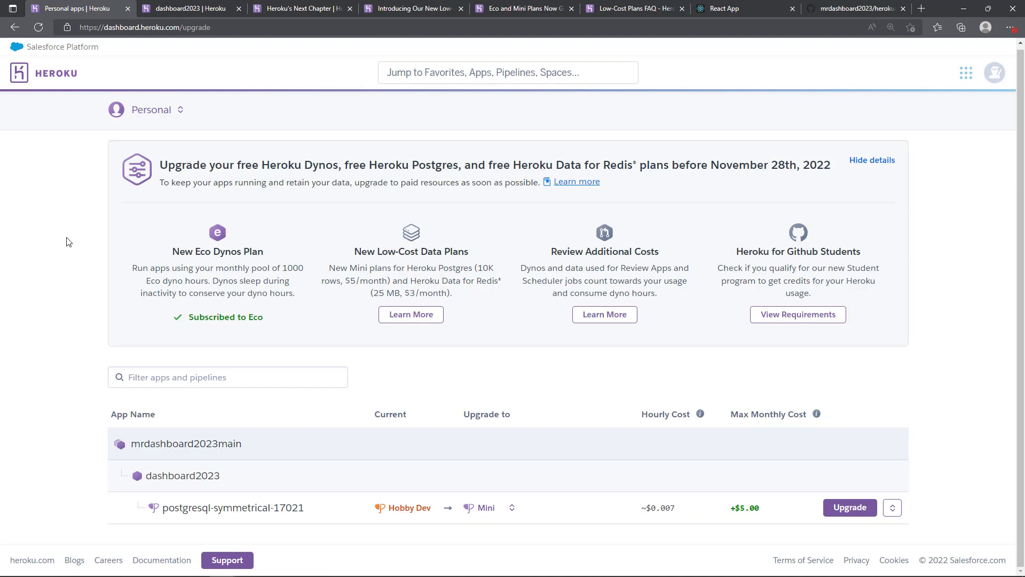
mouse_move(77, 296)
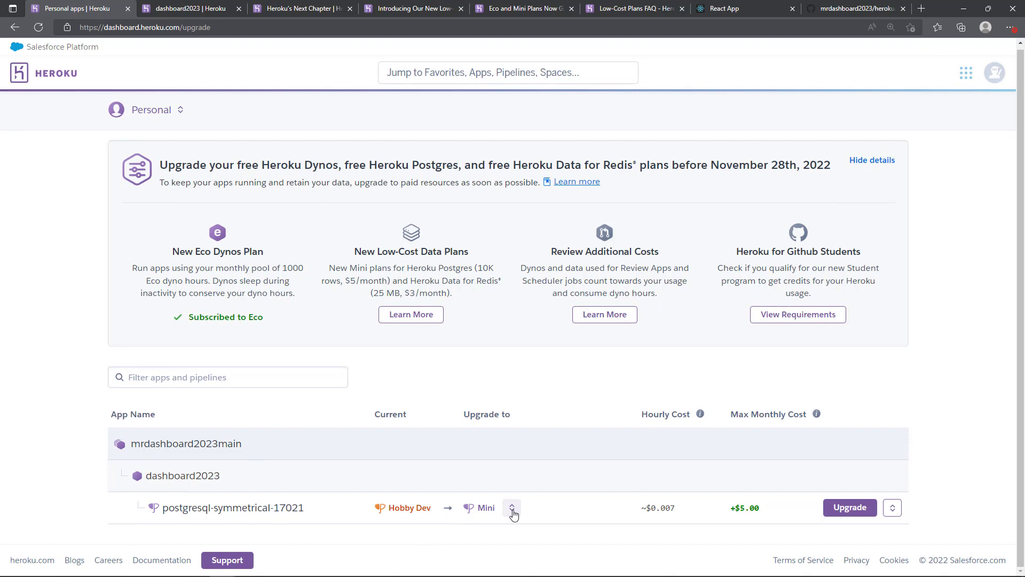
With Mini chosen in the Upgrade to dropdown, start upgrading the Postgres database
left_click(512, 507)
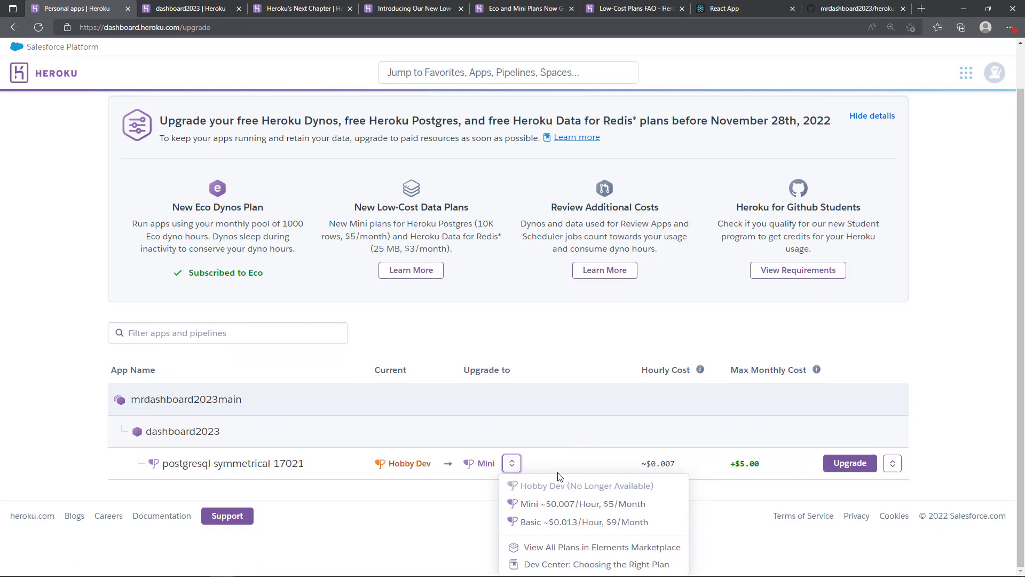
mouse_move(546, 445)
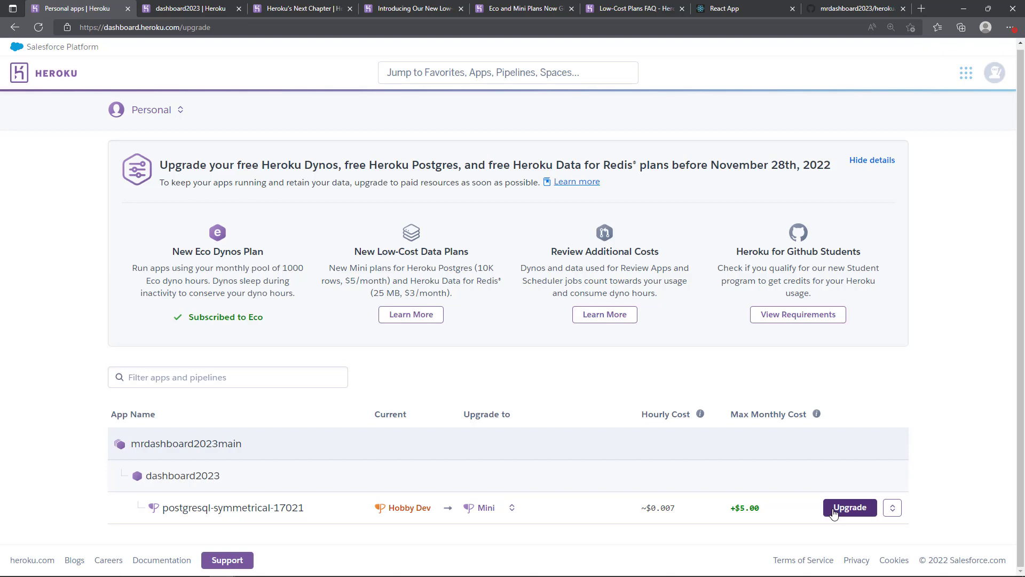
left_click(849, 506)
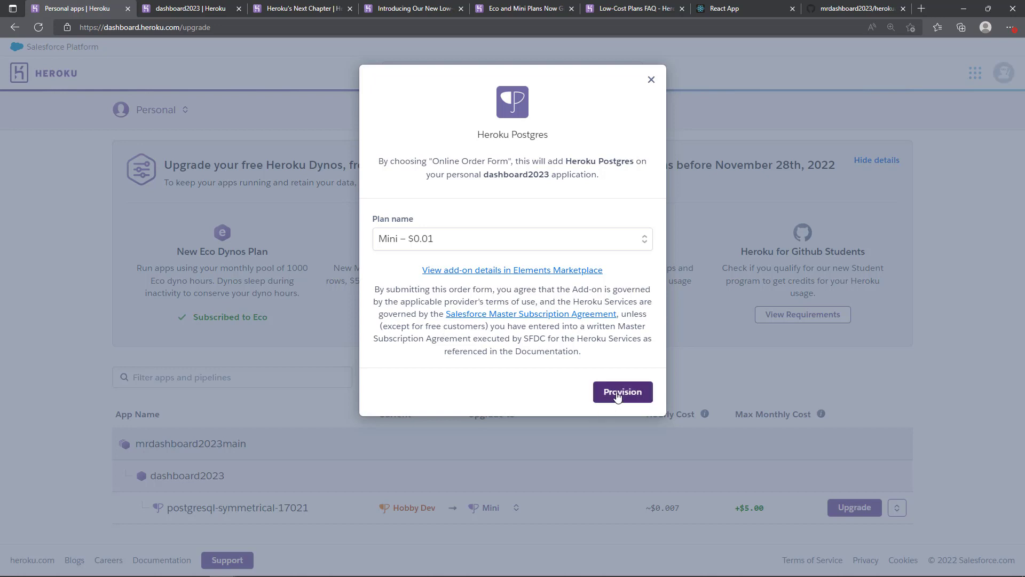
Provision the Mini Postgres plan and return to the personal apps list
left_click(622, 392)
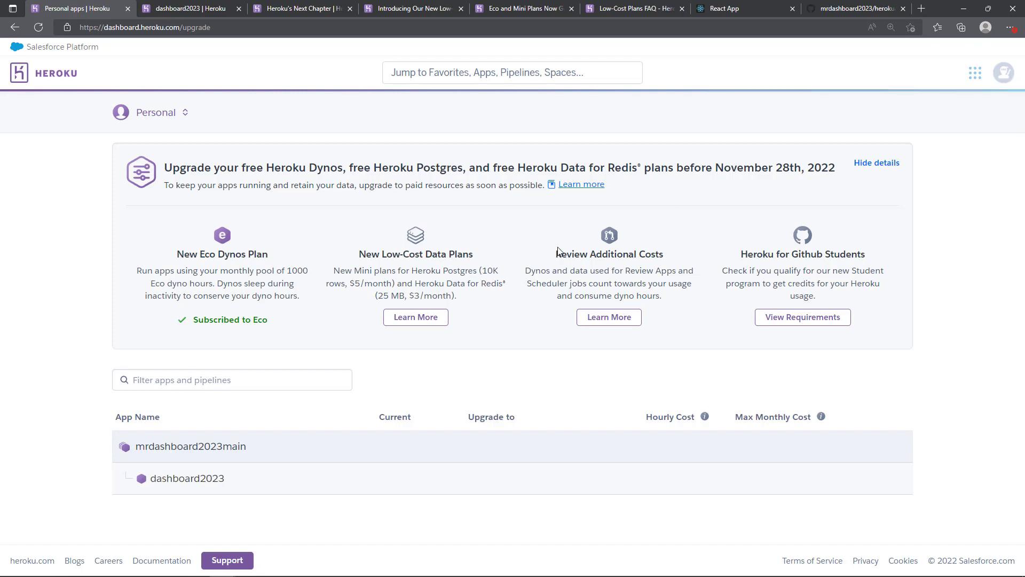
mouse_move(509, 385)
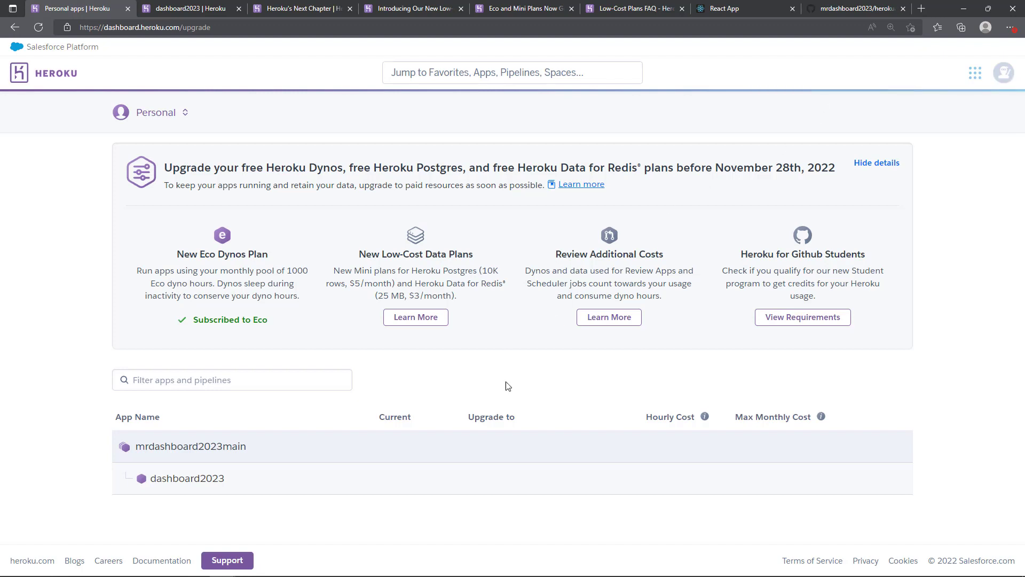
mouse_move(320, 459)
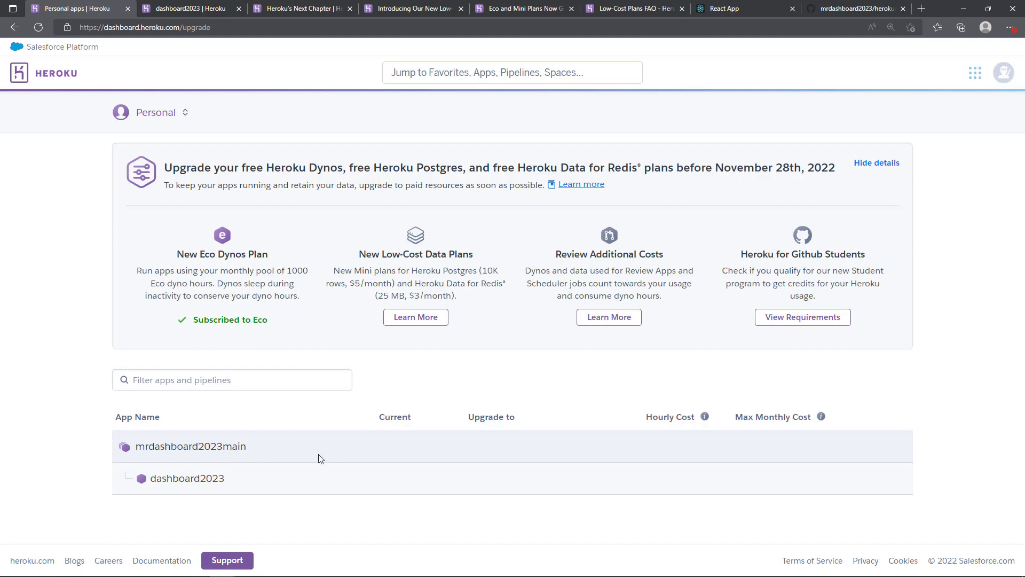
mouse_move(260, 485)
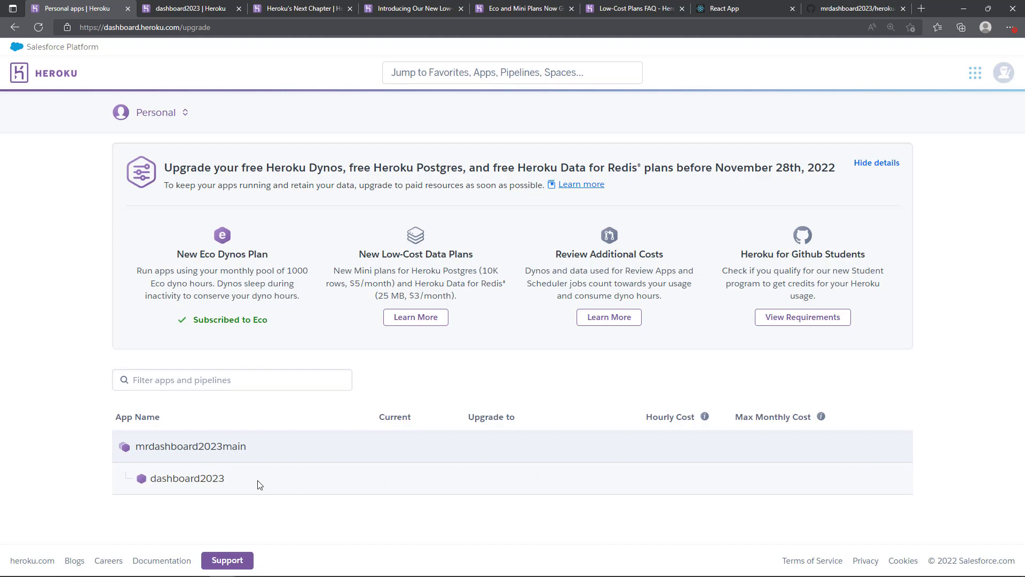
mouse_move(330, 451)
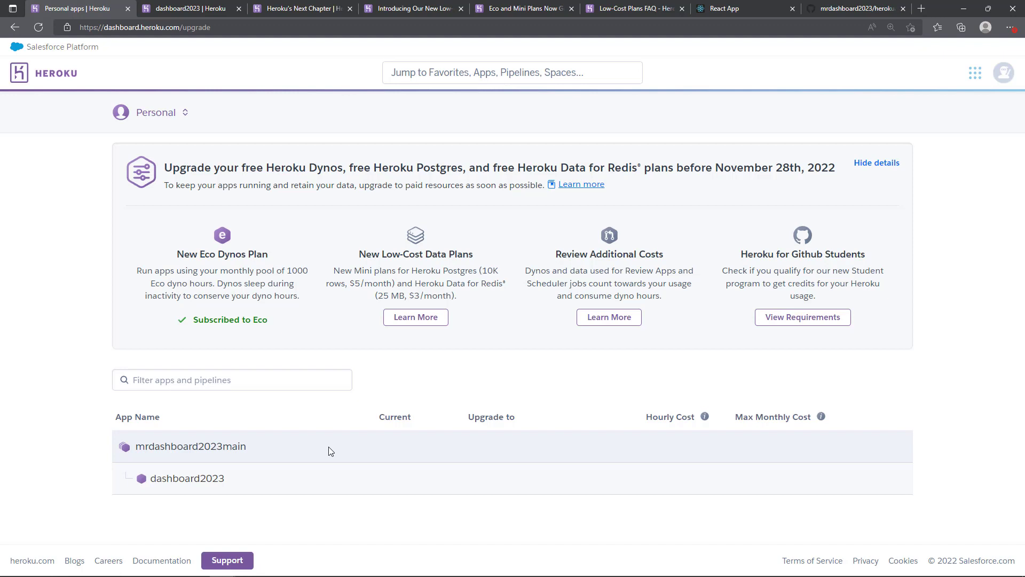
double_click(211, 319)
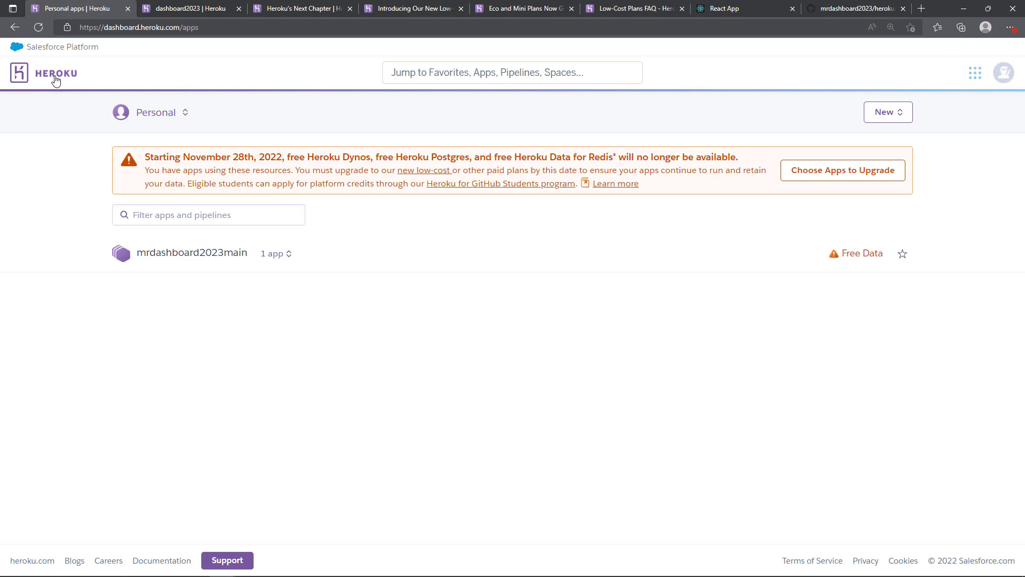
mouse_move(861, 255)
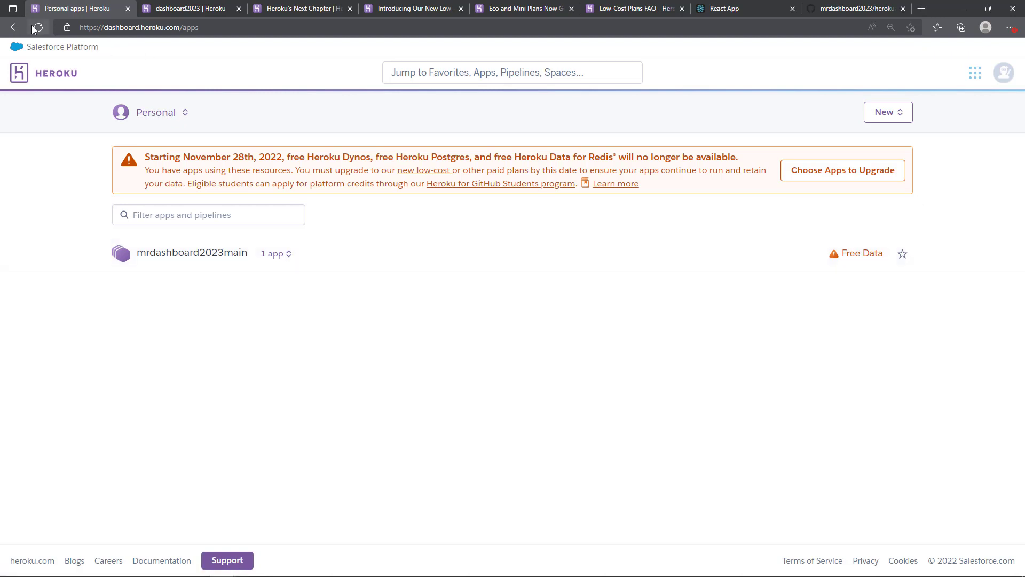
Reload the personal apps list to reach the mrdashboard2023main pipeline
left_click(38, 28)
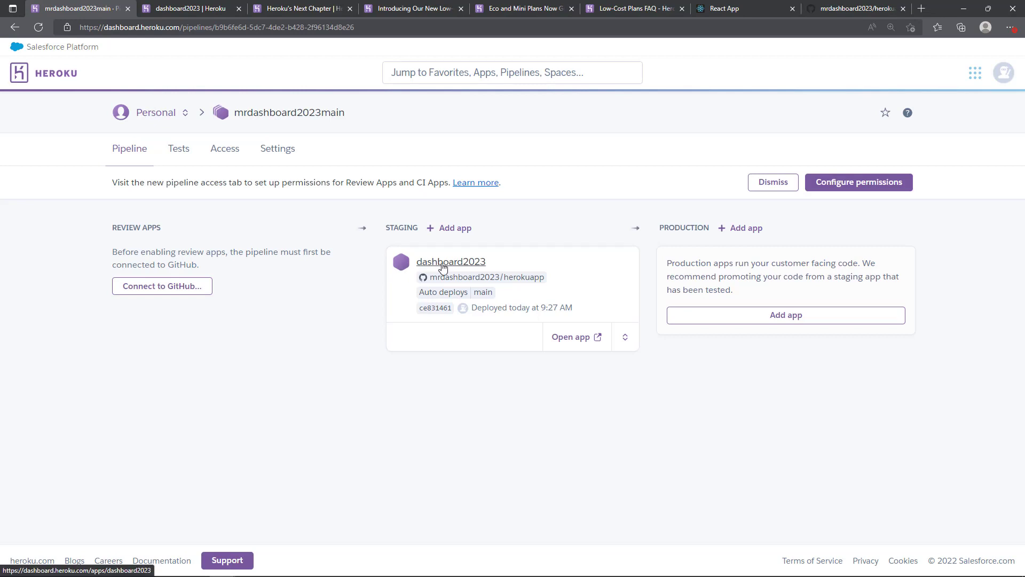
Show the dashboard2023 overview with Heroku Postgres on Mini and eco dynos
left_click(450, 262)
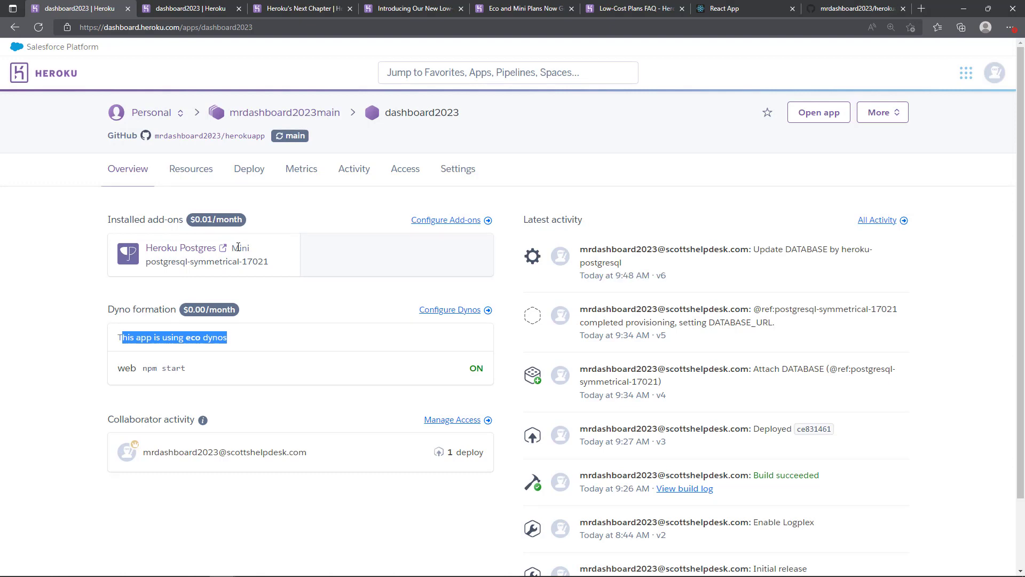
mouse_move(216, 219)
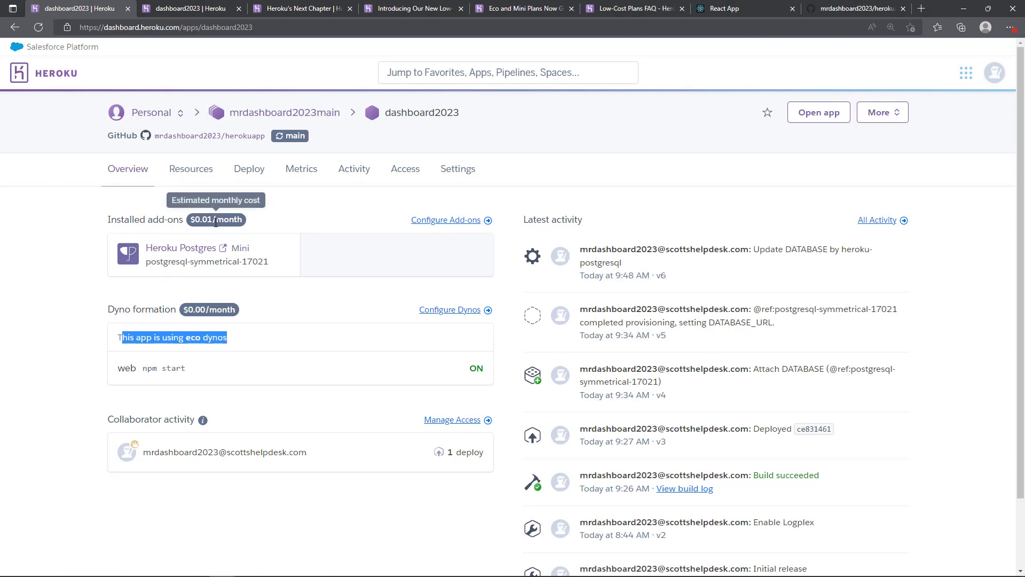
mouse_move(311, 232)
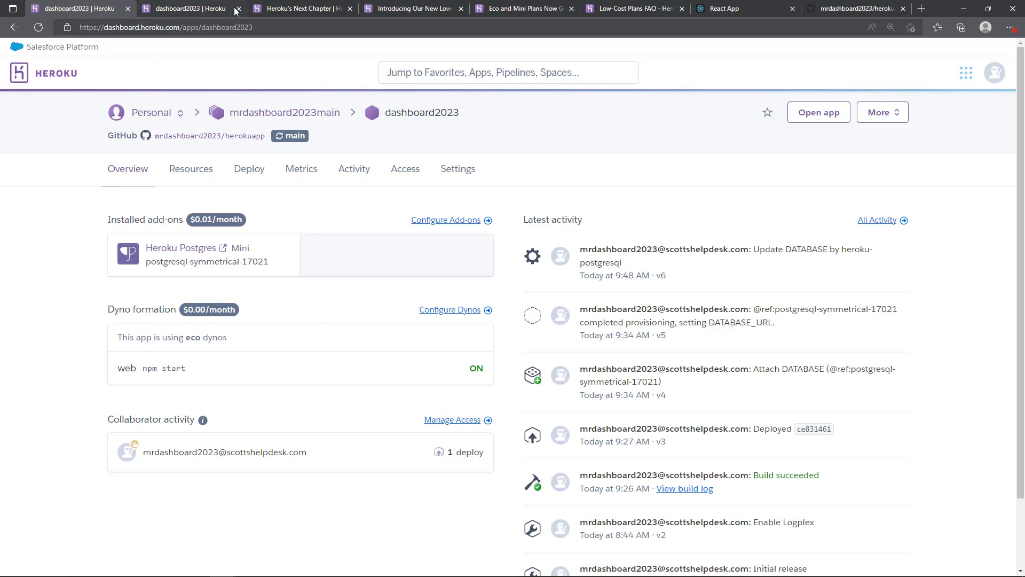
mouse_move(302, 7)
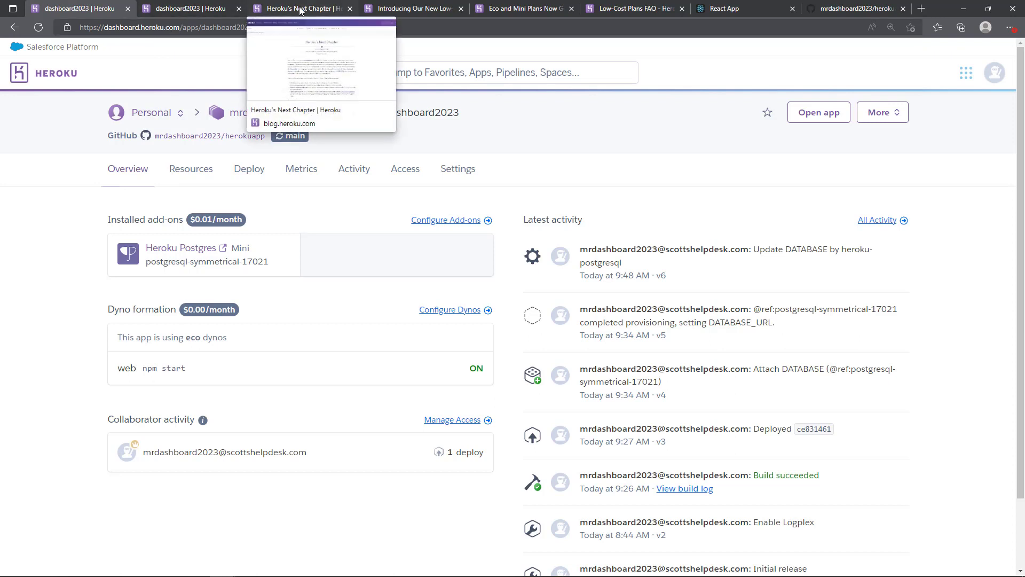
mouse_move(412, 8)
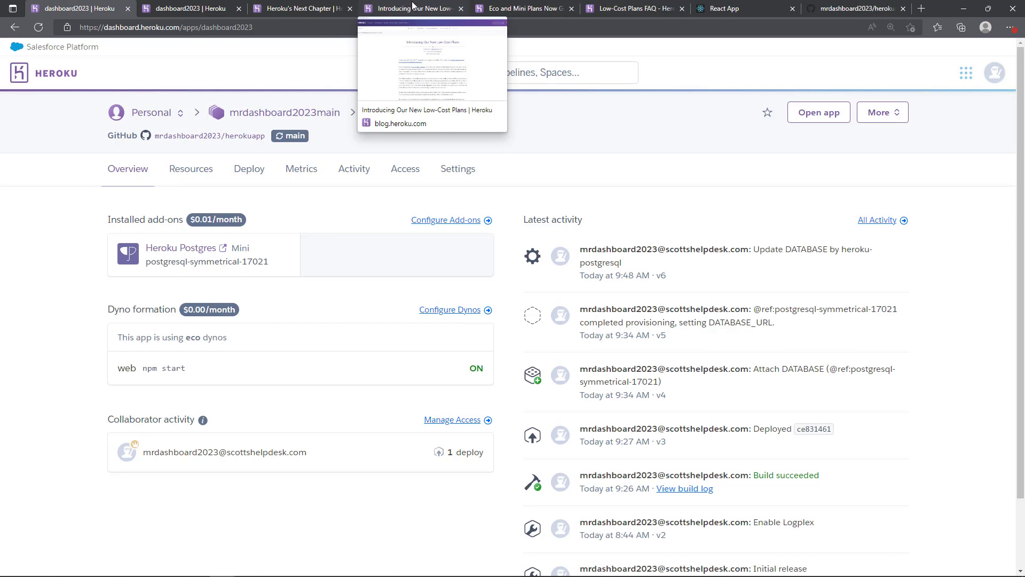
mouse_move(520, 9)
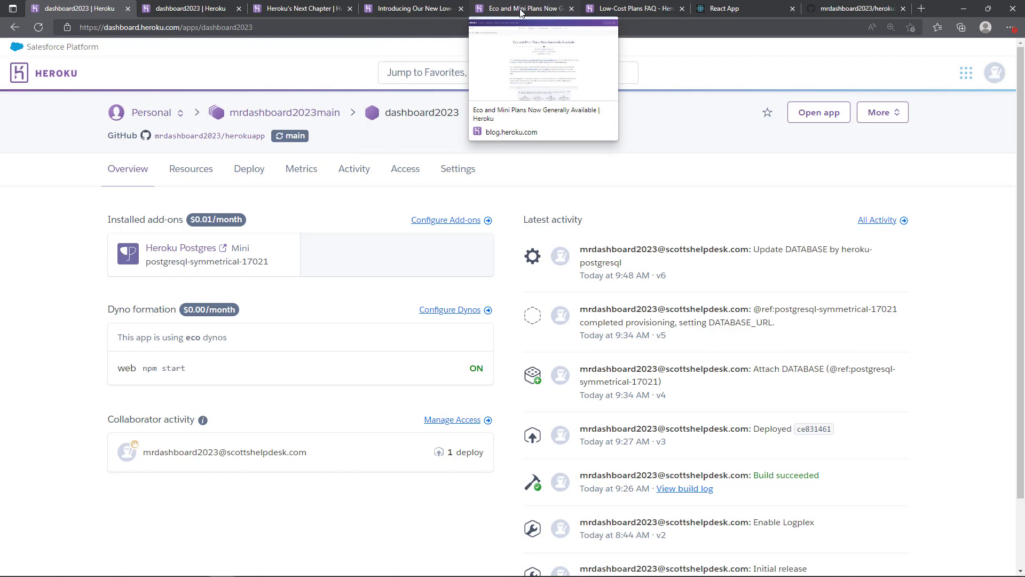